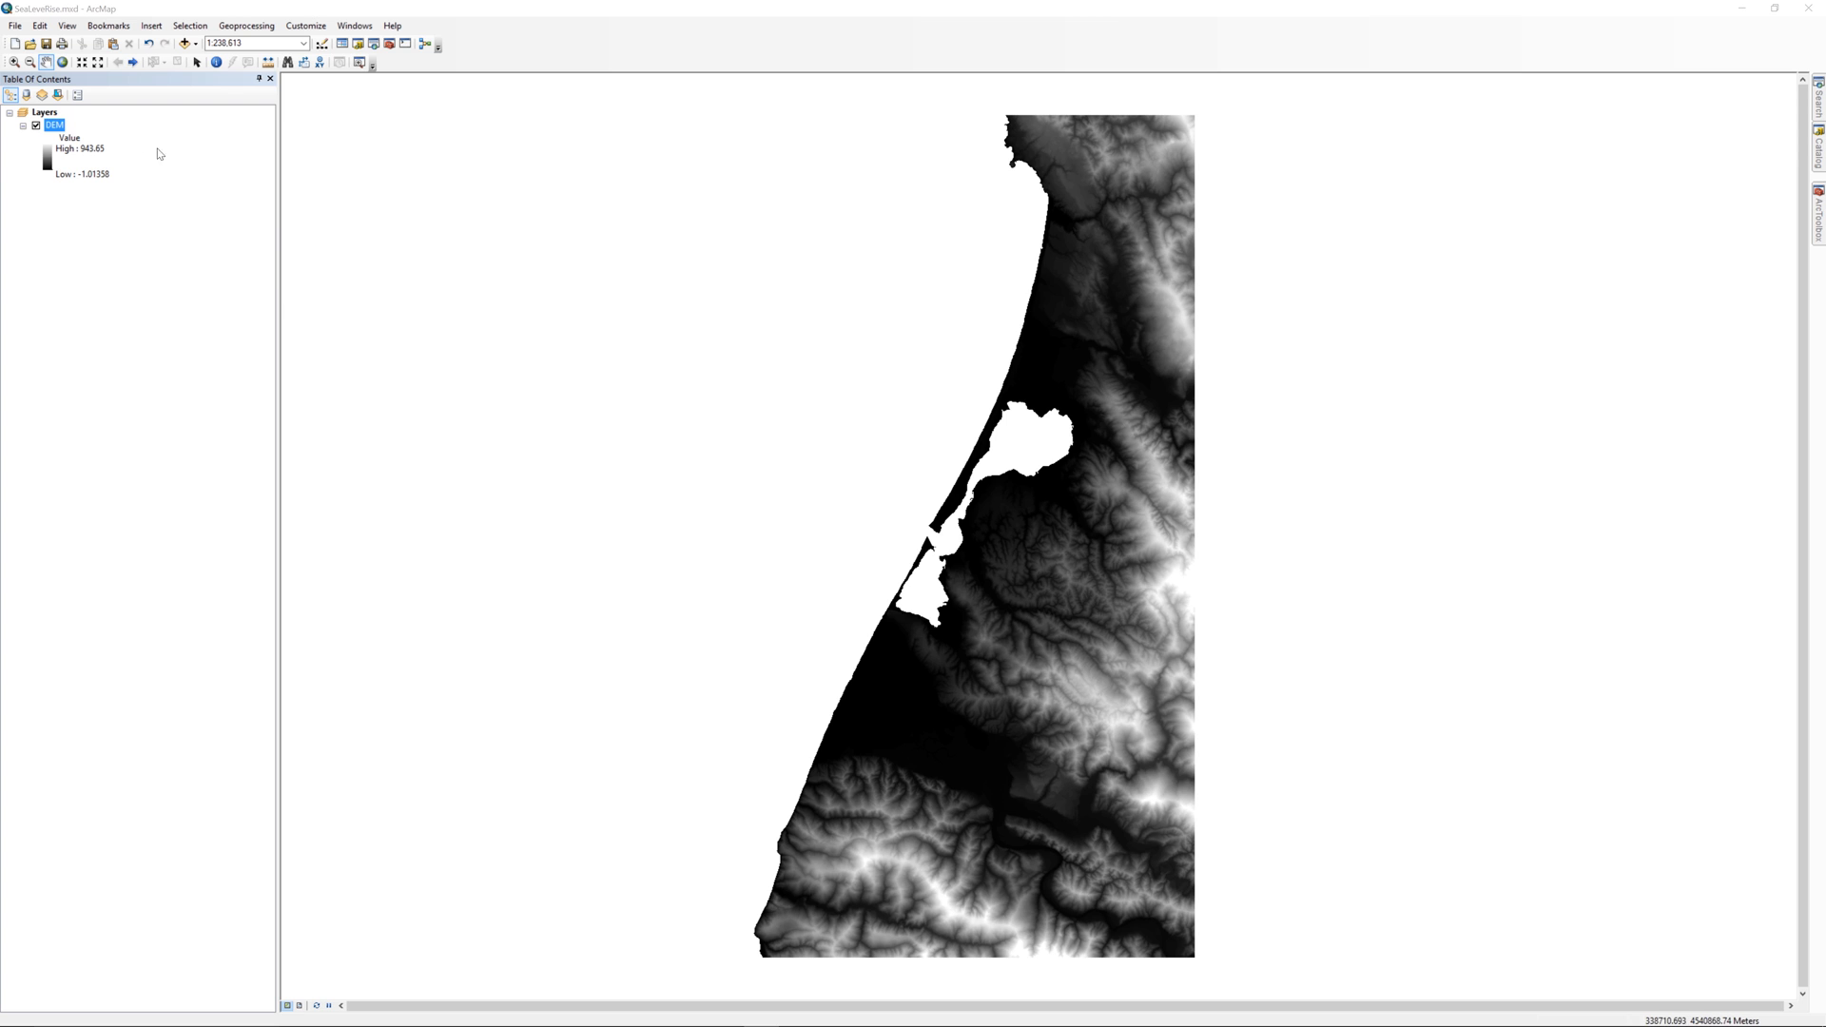
- View the DEM layer's Source properties down to its NAD 1983 UTM Zone 10N spatial reference
{"action": "right_click", "coordinate": [53, 125]}
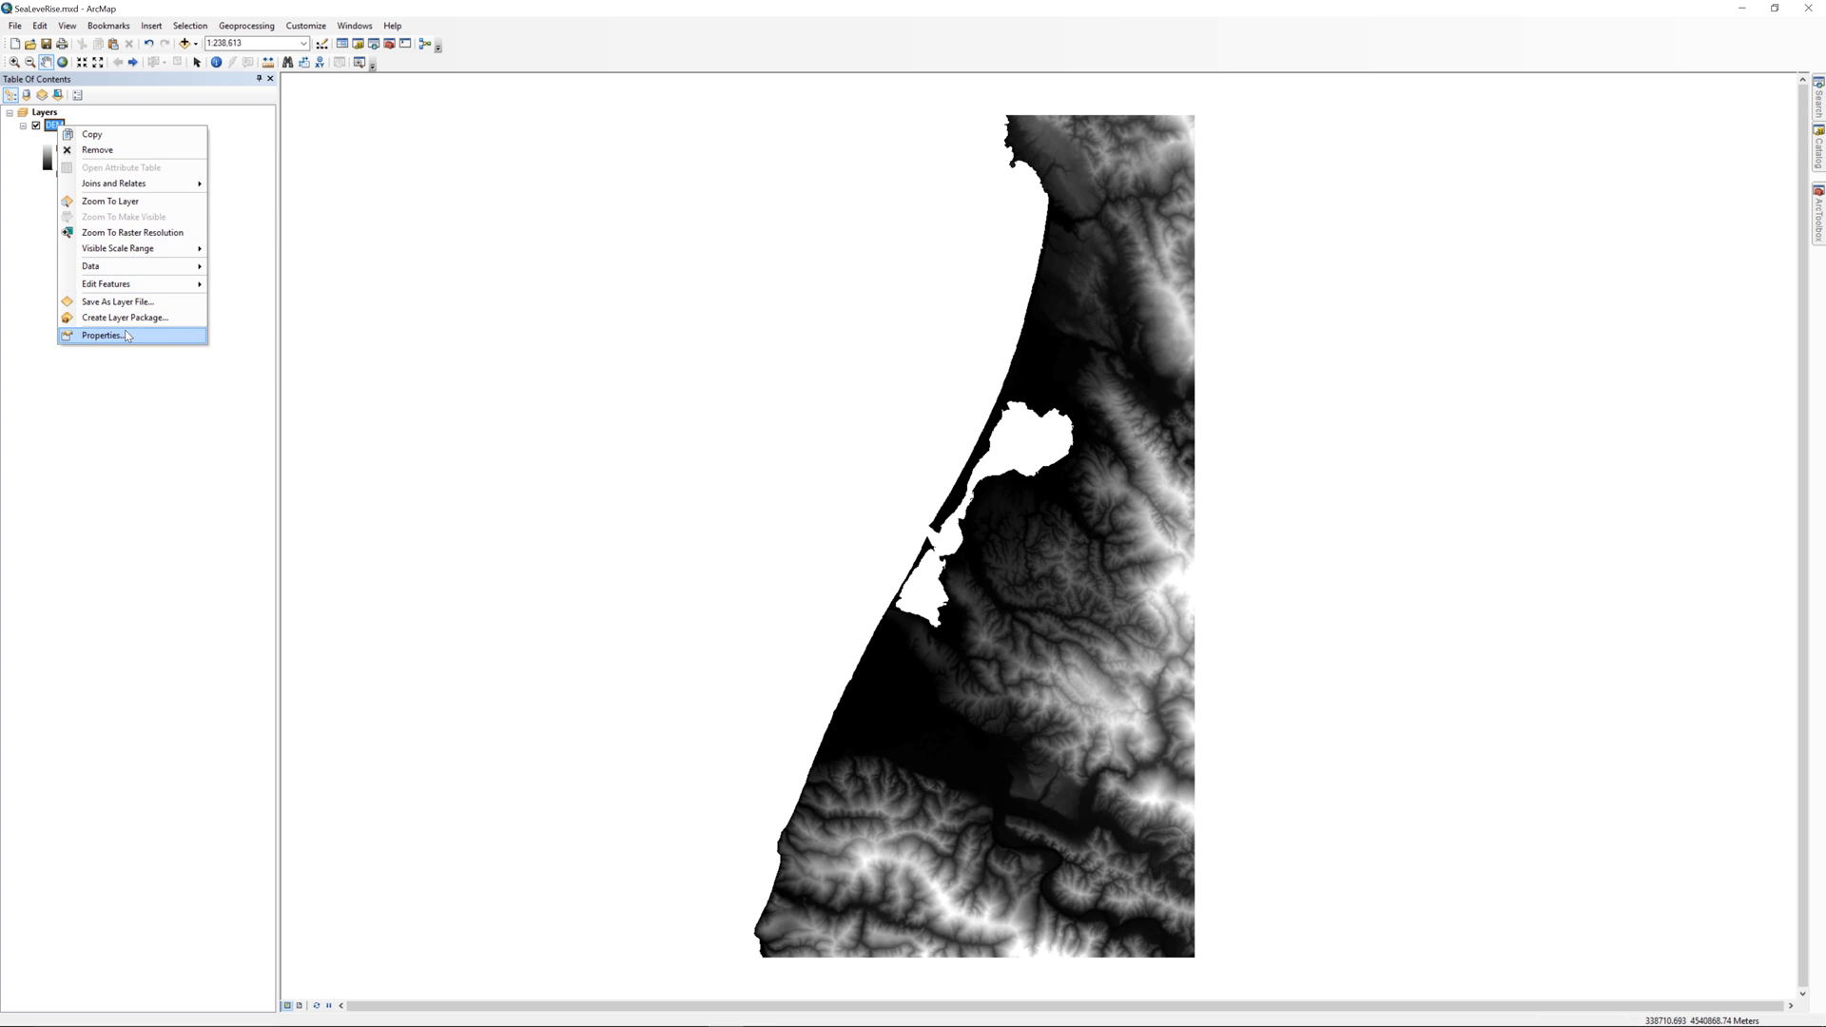
{"action": "left_click", "coordinate": [101, 335]}
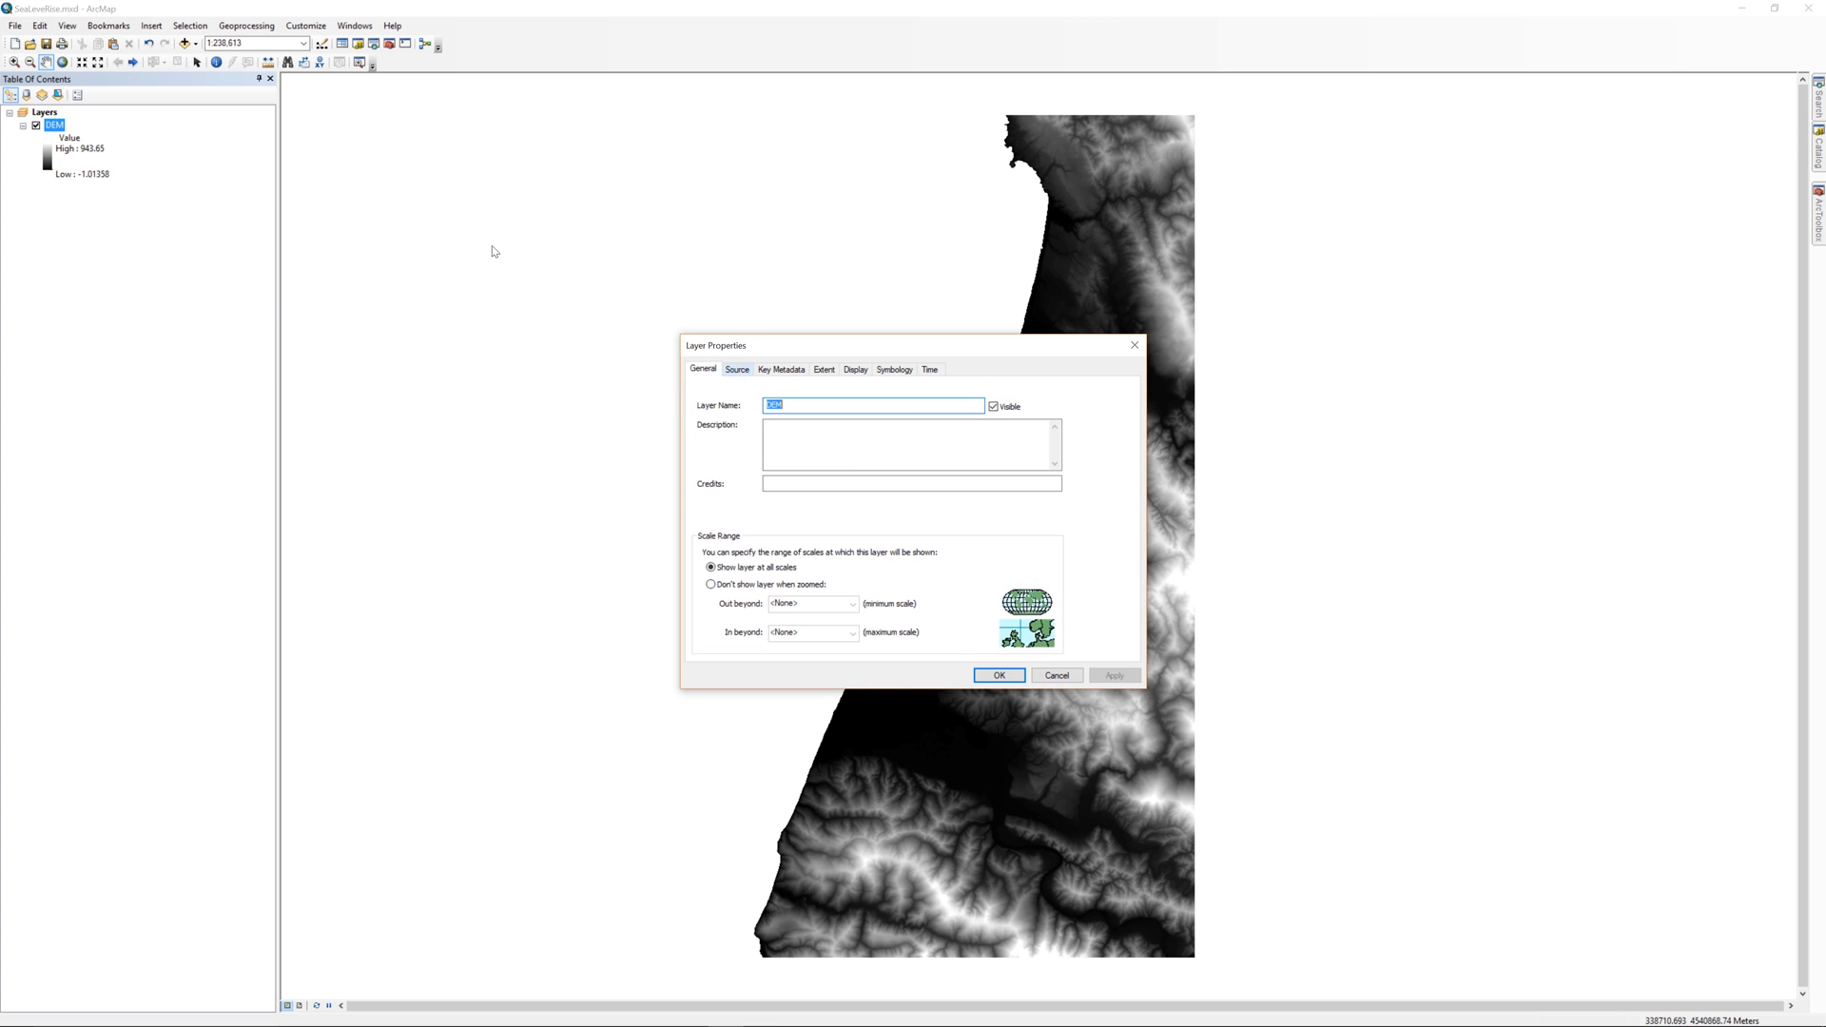
{"action": "left_click", "coordinate": [738, 369]}
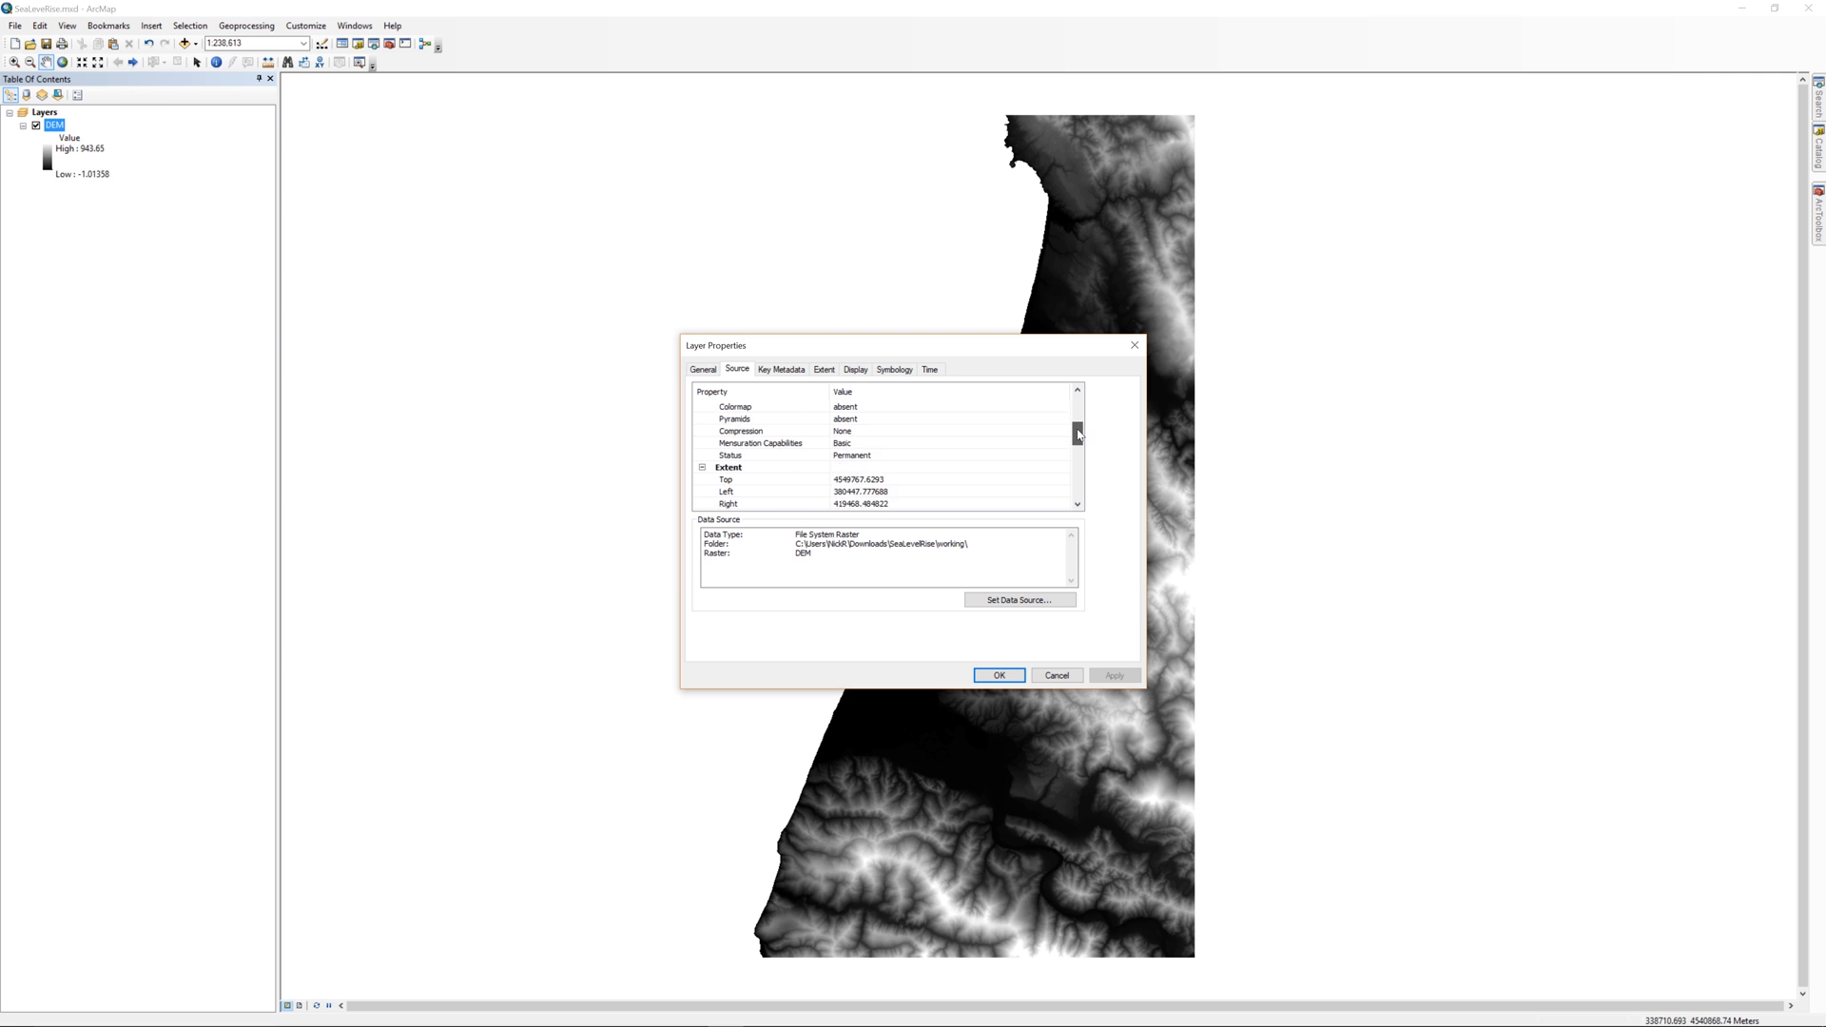
{"action": "scroll", "scroll_direction": "down", "scroll_amount": 3}
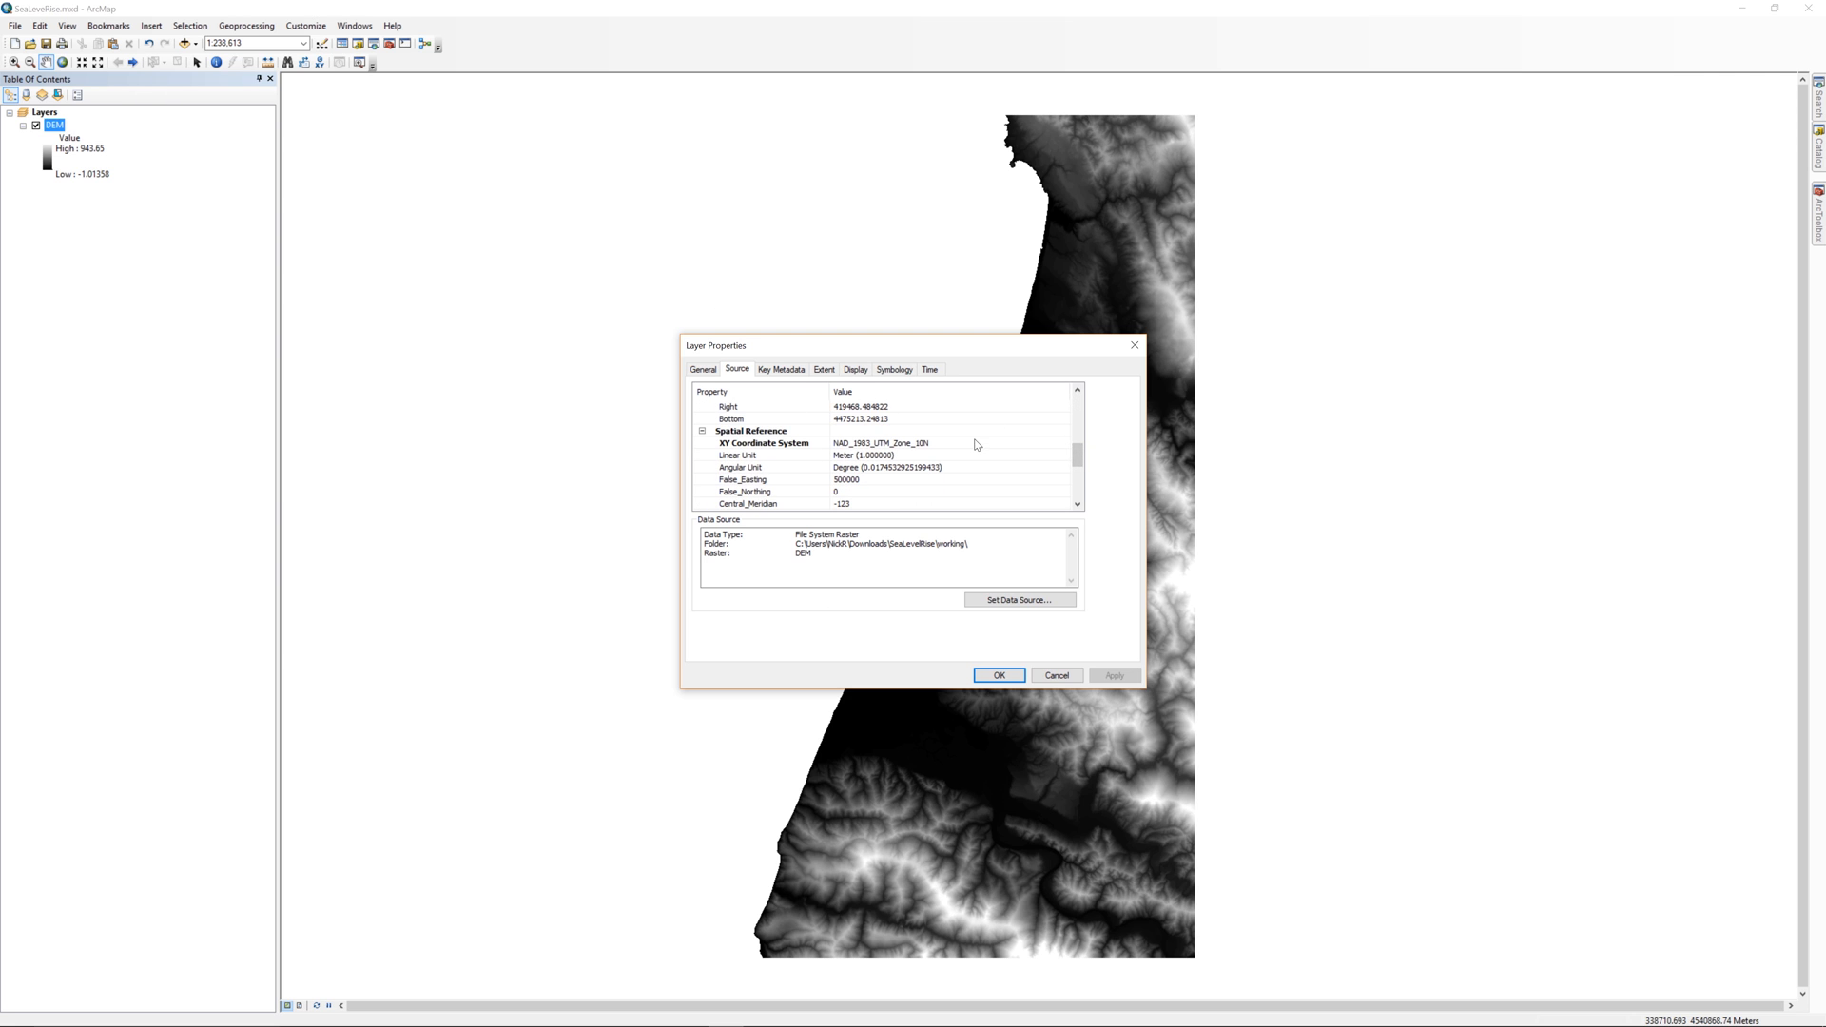
{"action": "left_click", "coordinate": [950, 443]}
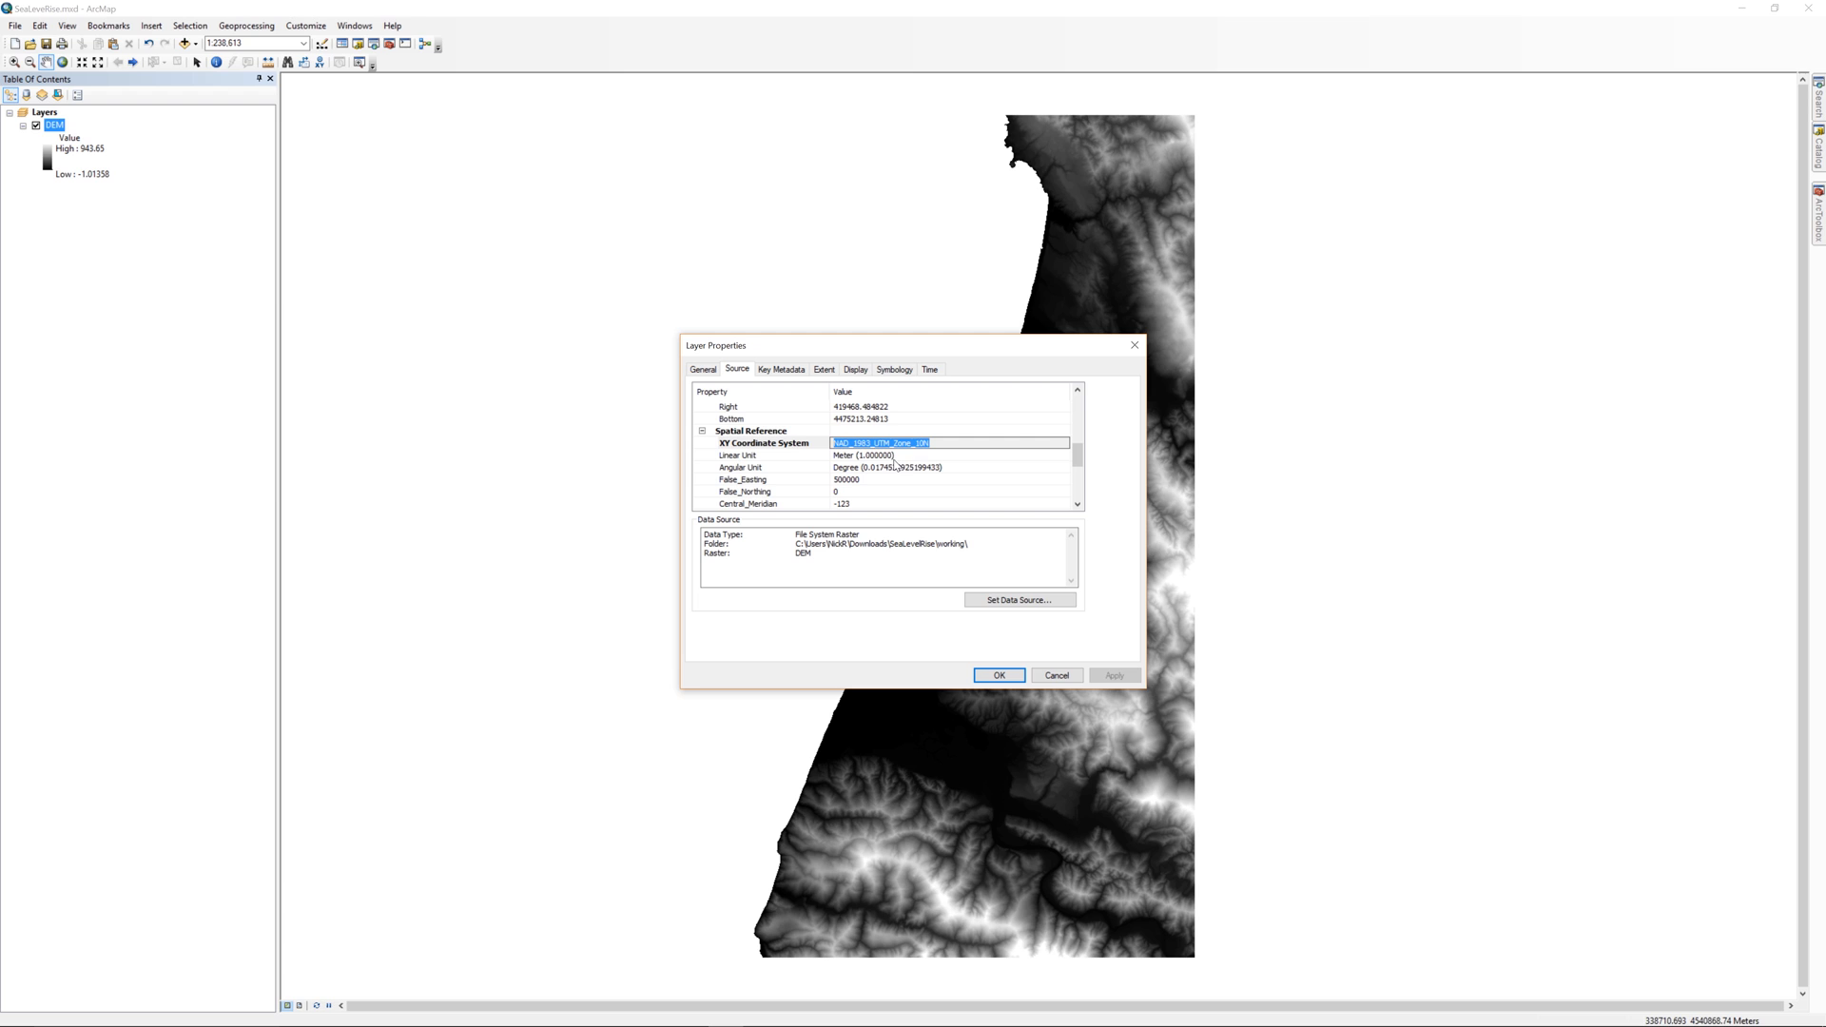
{"action": "mouse_move", "coordinate": [719, 464]}
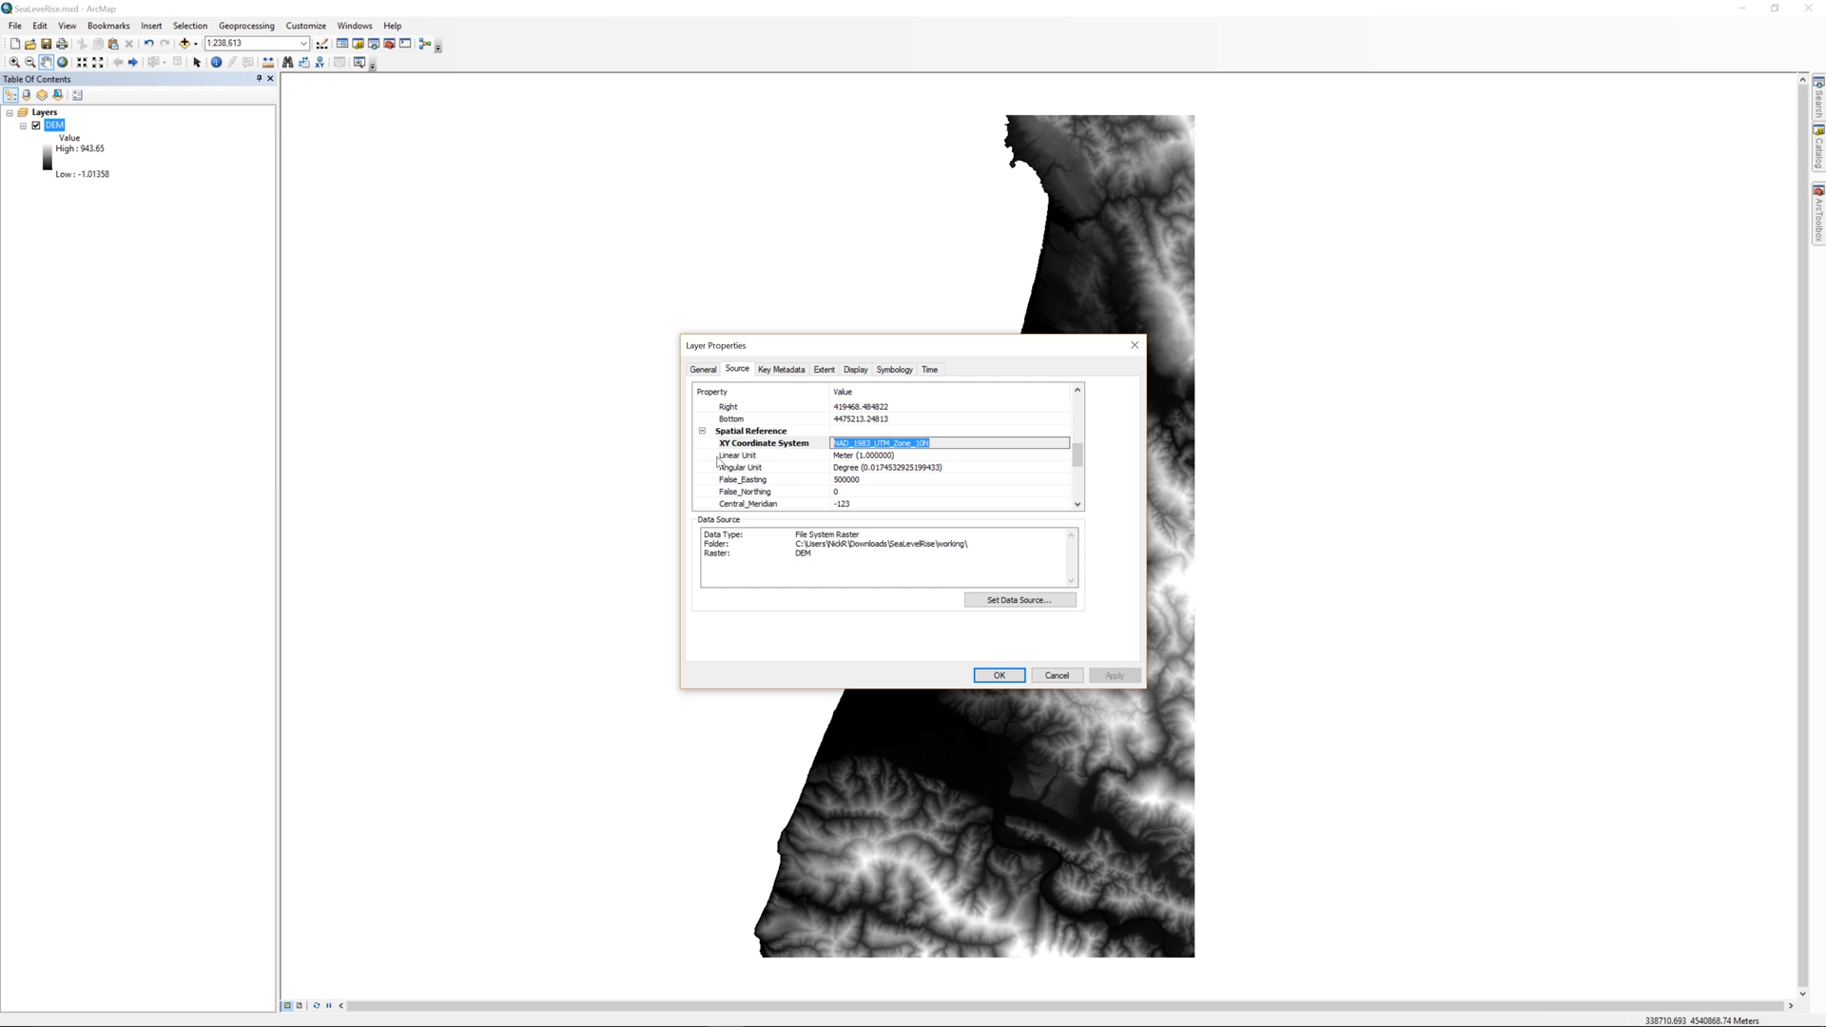
{"action": "left_click", "coordinate": [737, 455]}
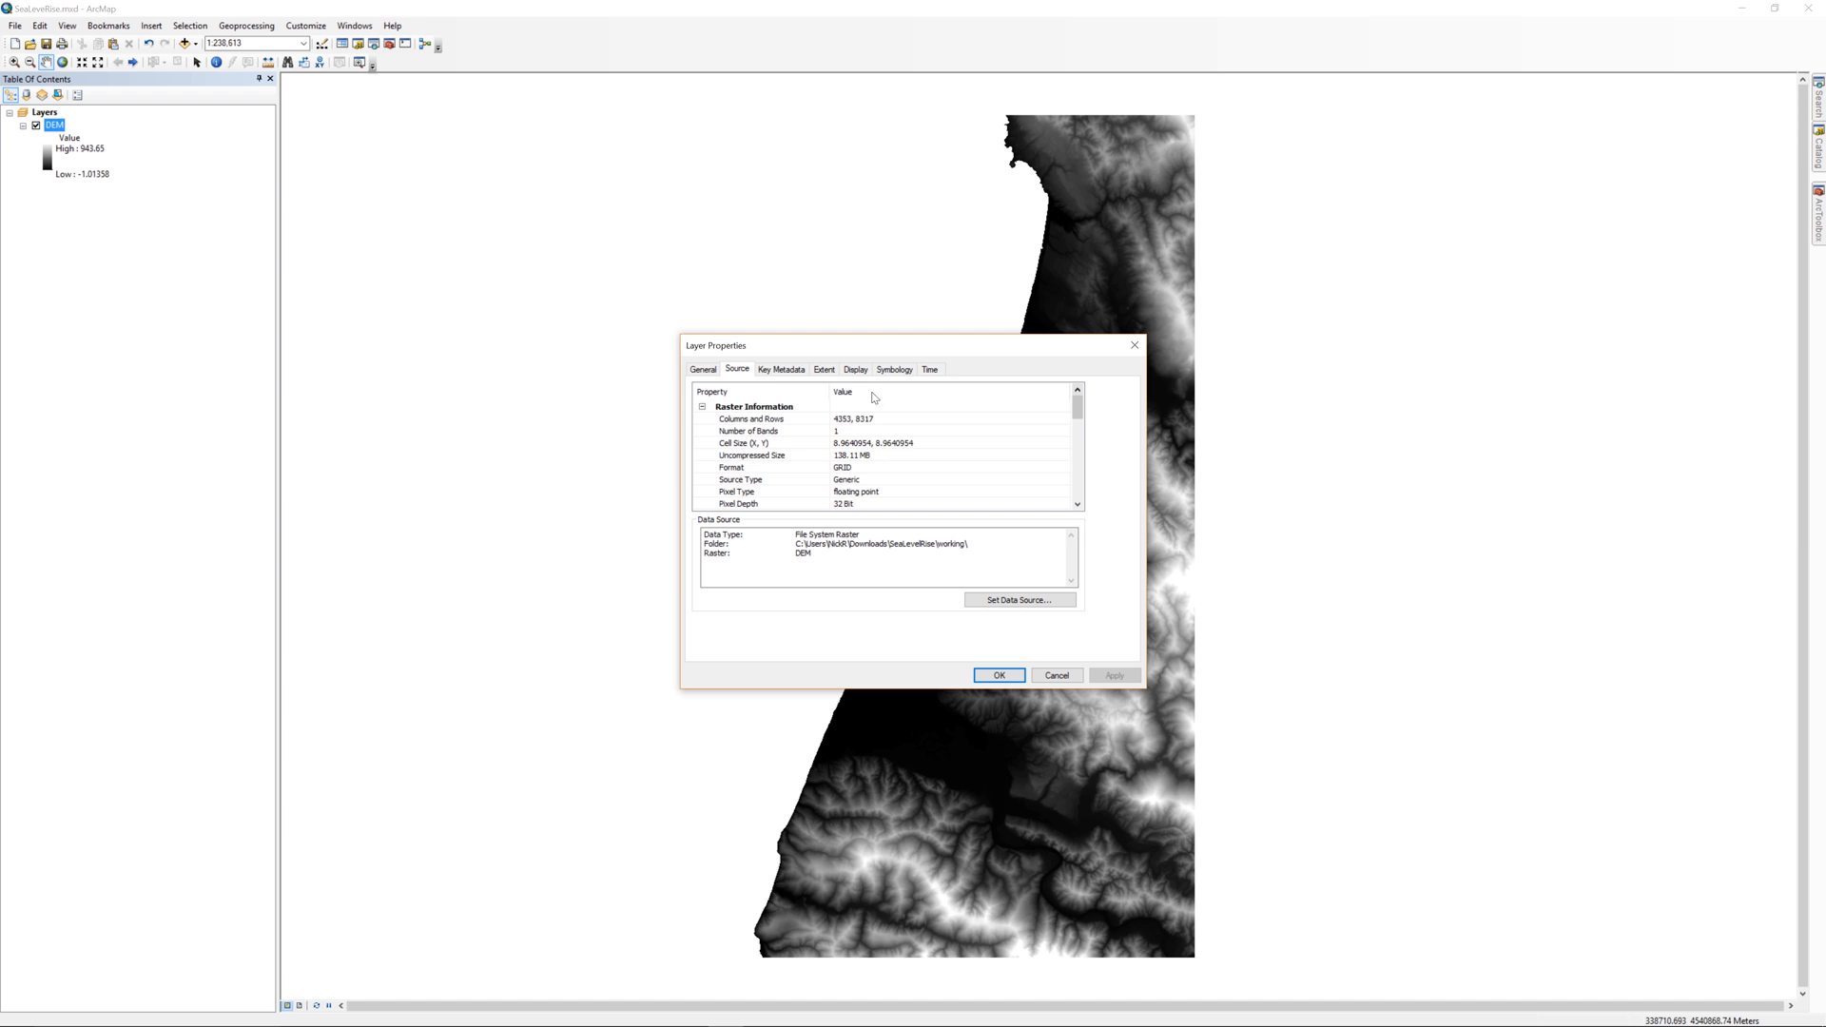
{"action": "mouse_move", "coordinate": [703, 434]}
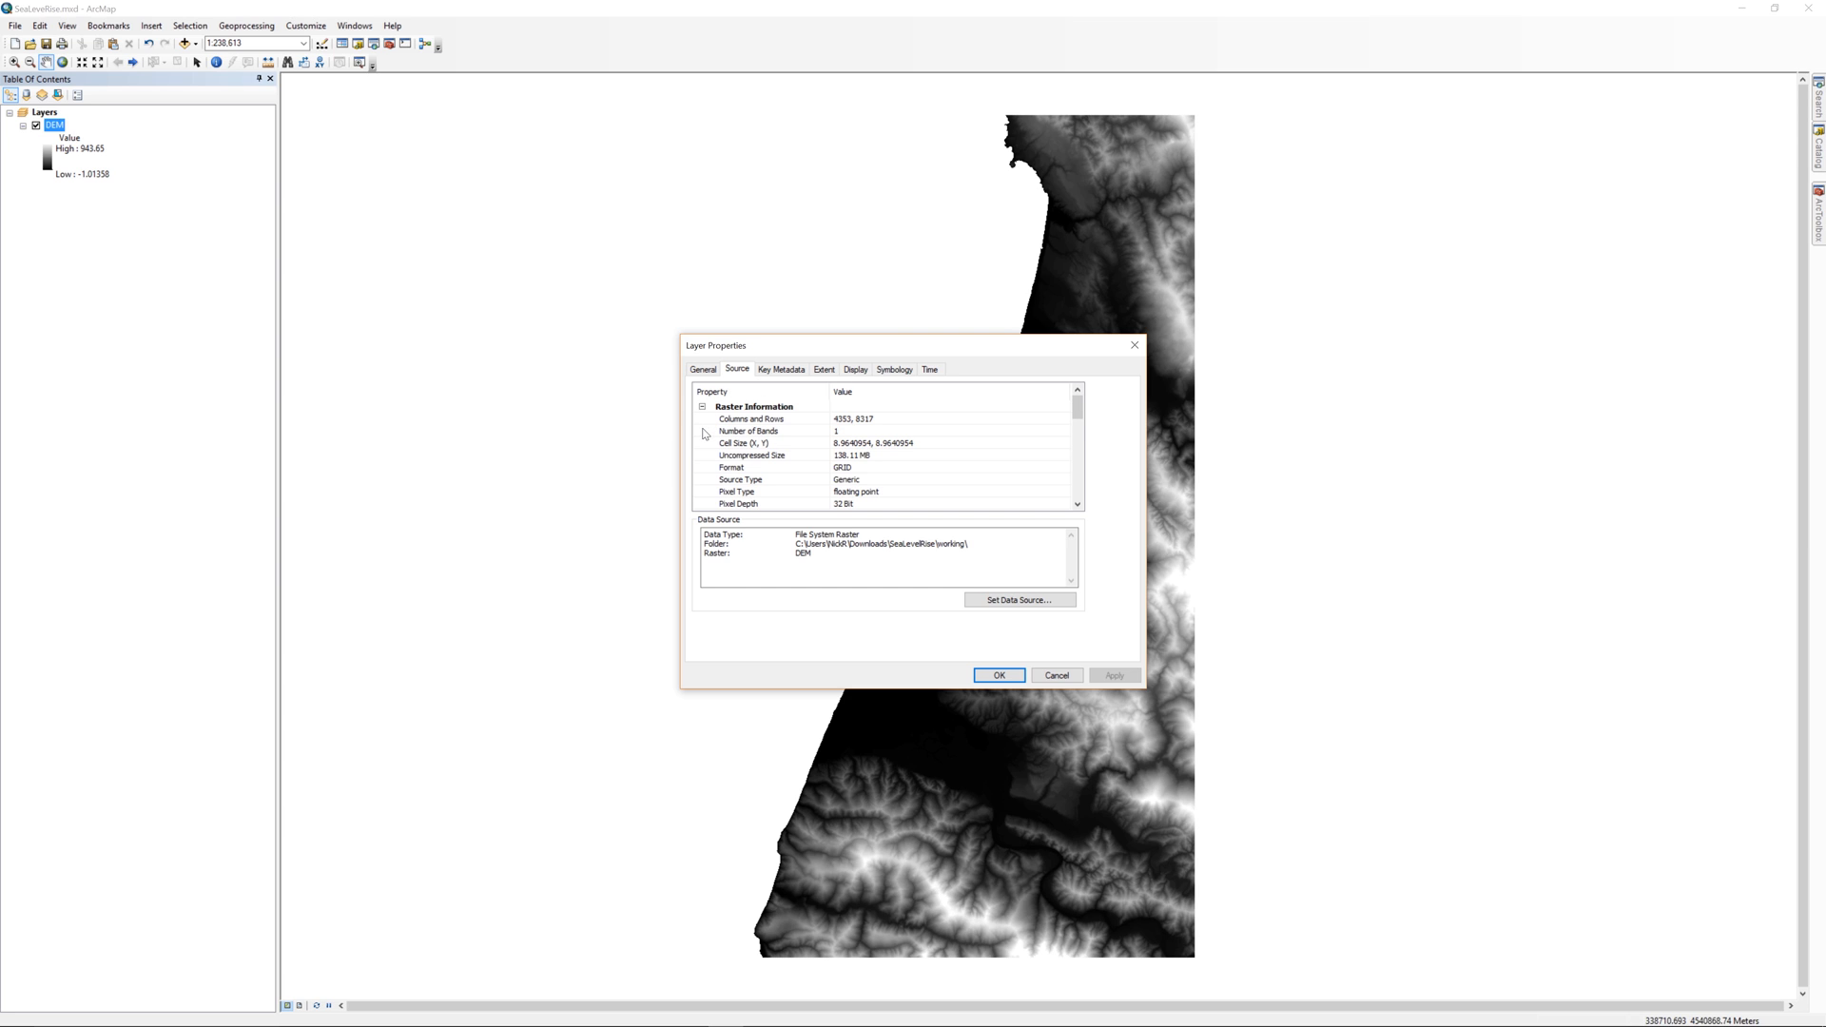
- Check the DEM's raster info: one band, ~8.96 m cells, floating-point, 32-bit depth
{"action": "left_click", "coordinate": [747, 432]}
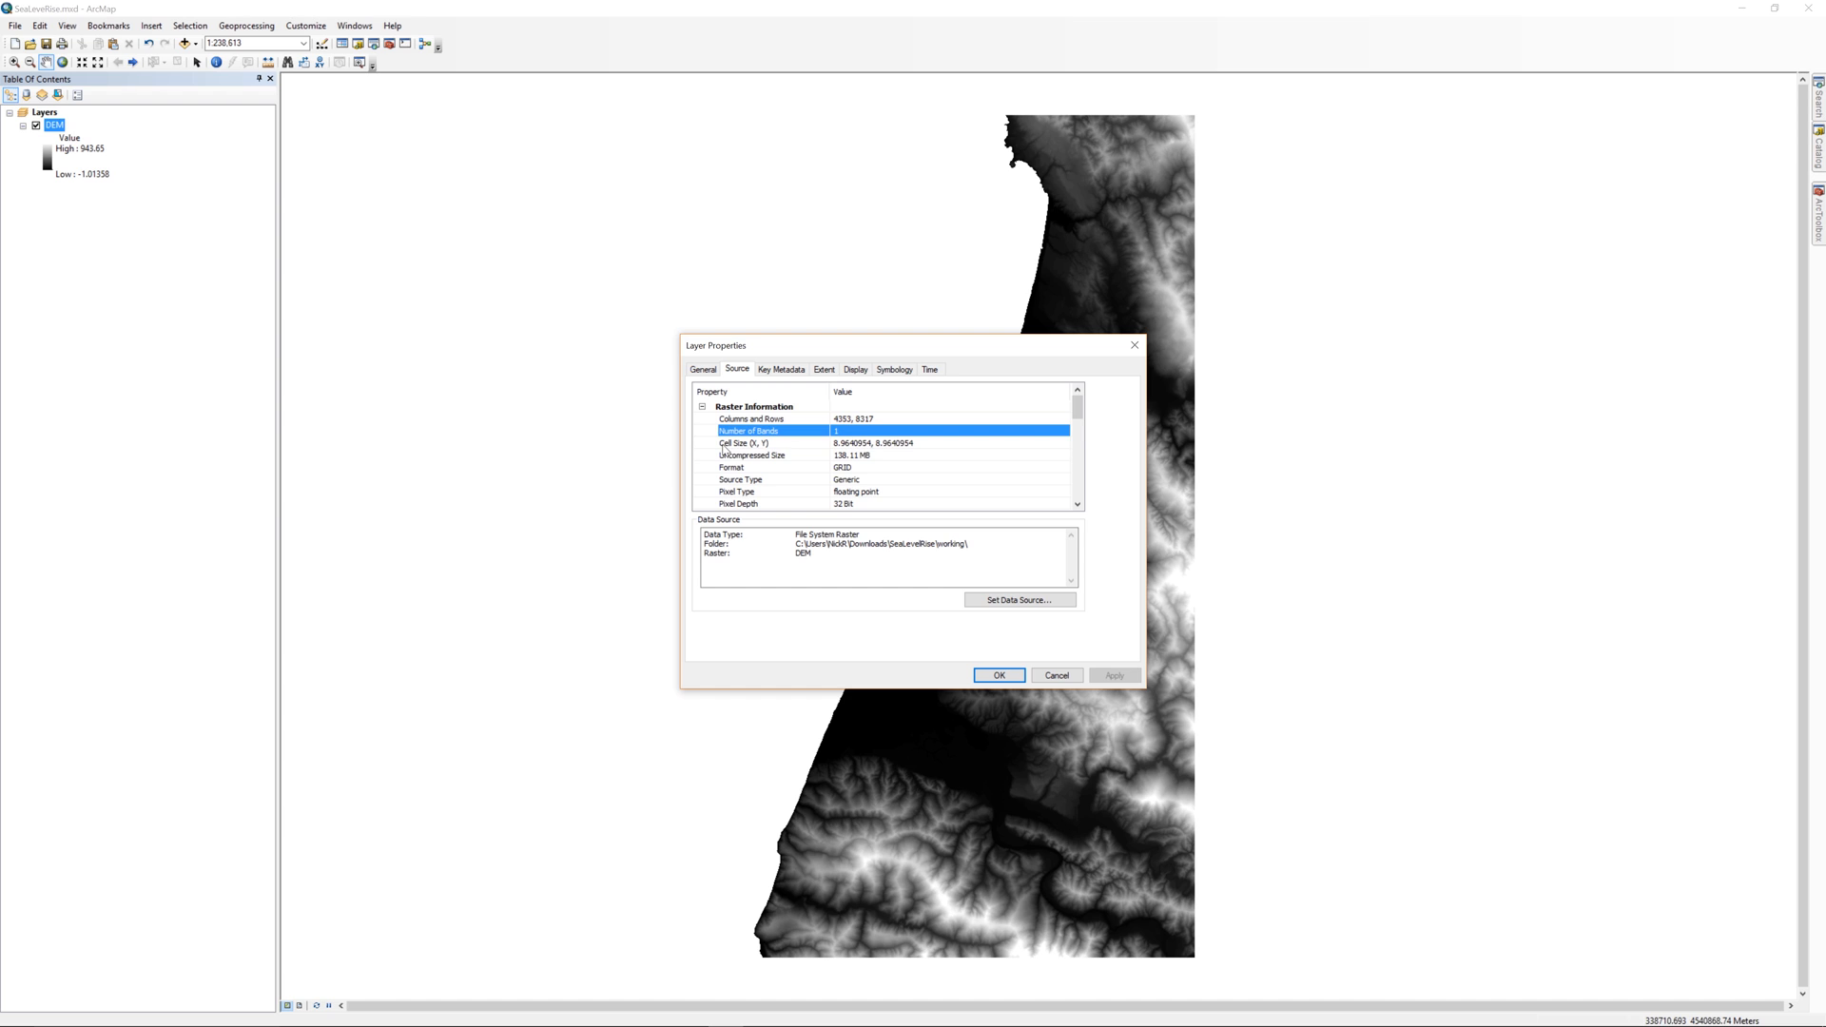
{"action": "left_click", "coordinate": [746, 443]}
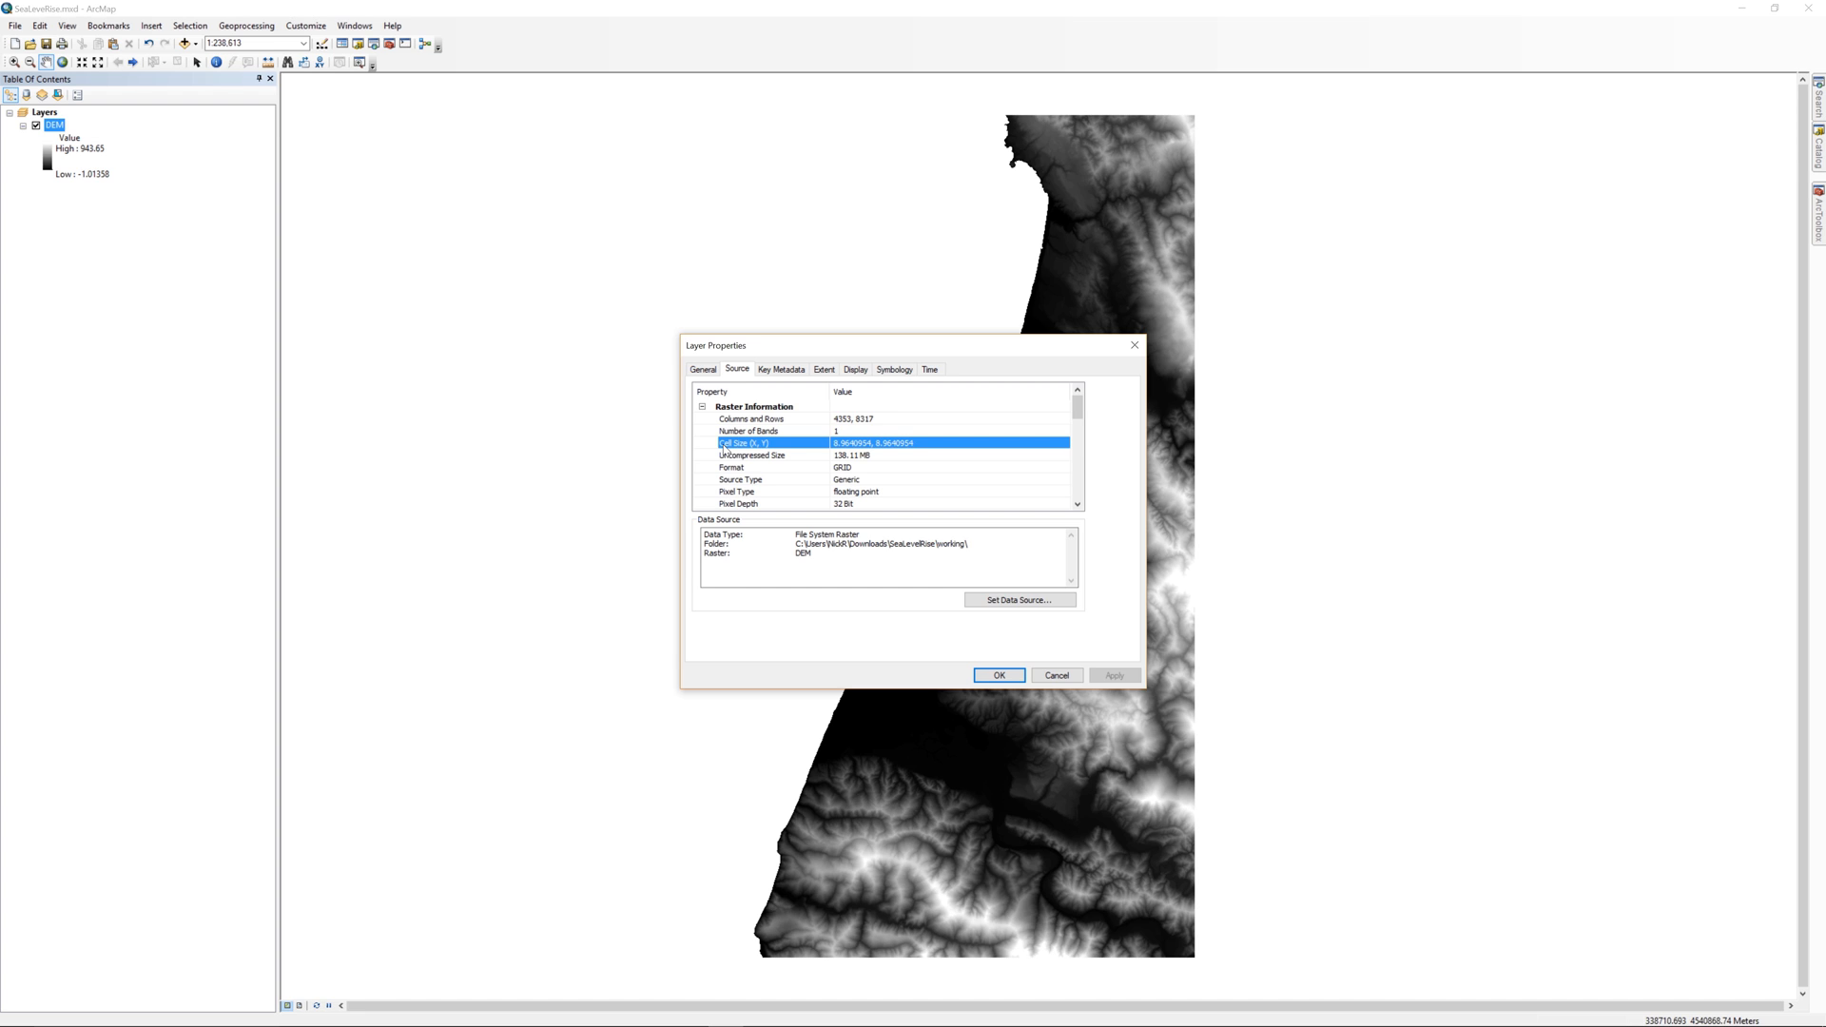
{"action": "mouse_move", "coordinate": [492, 334]}
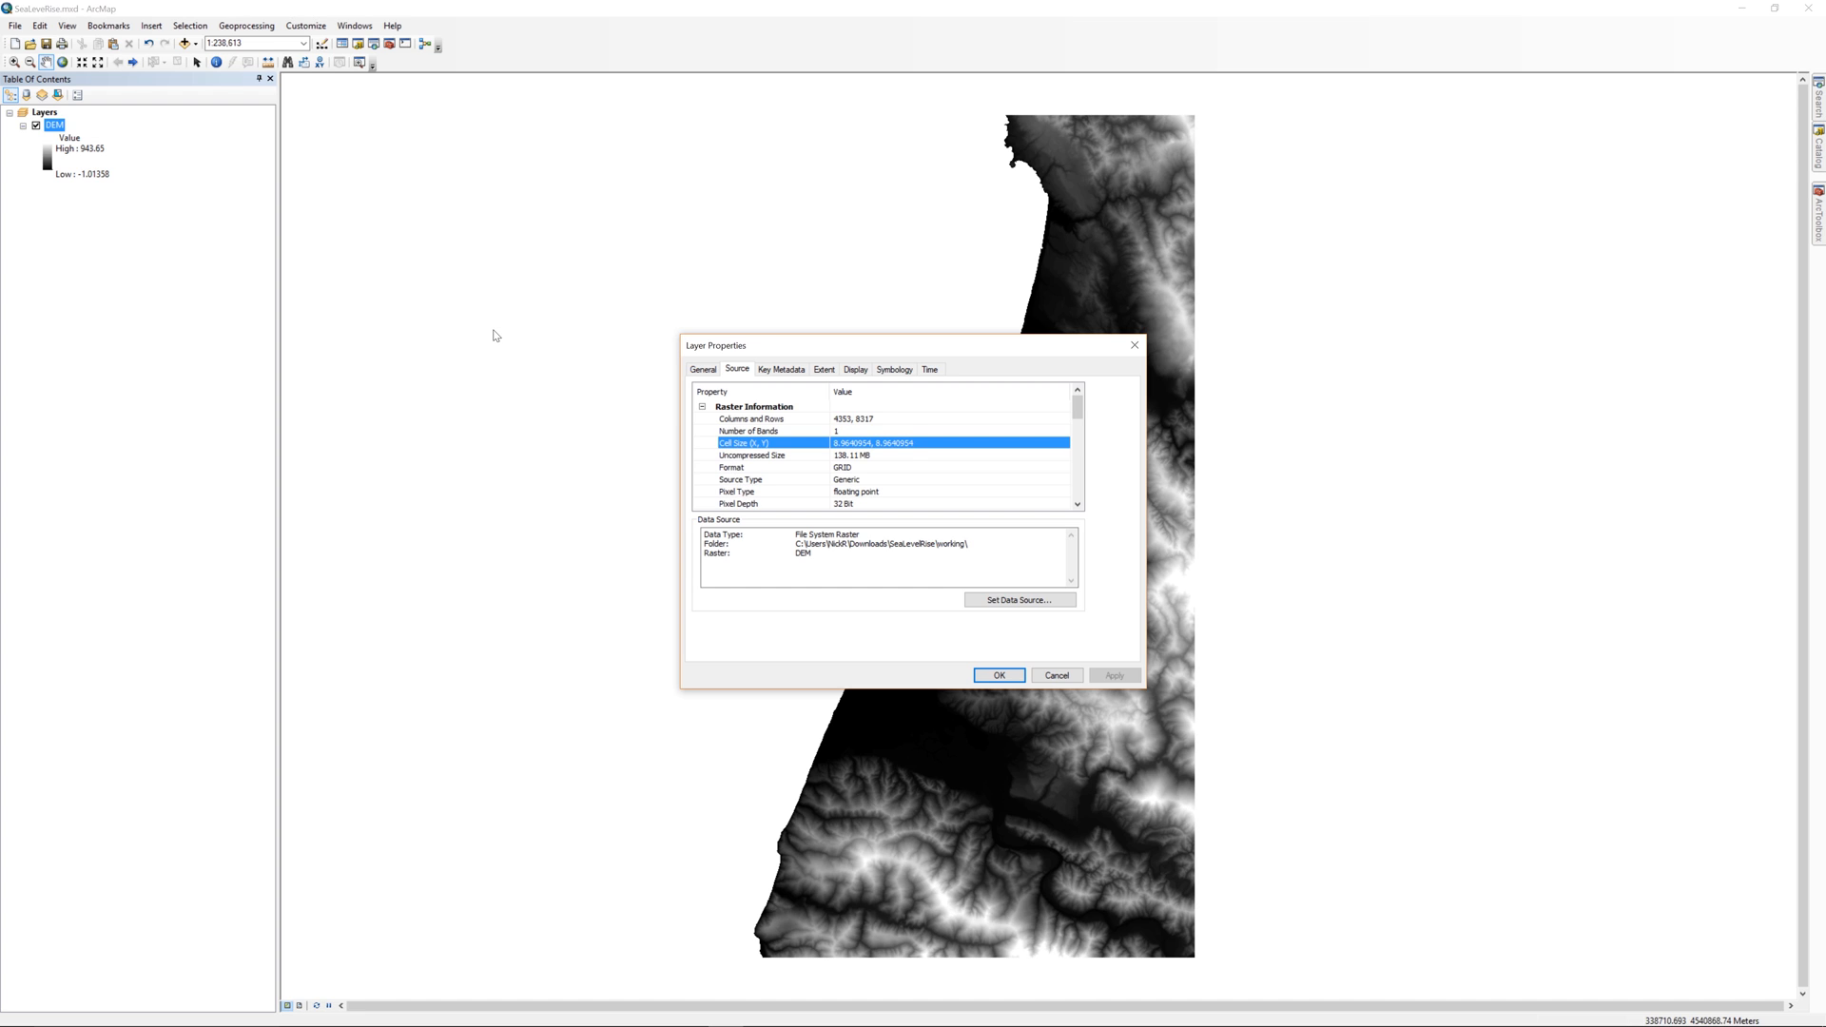
{"action": "left_click", "coordinate": [736, 490]}
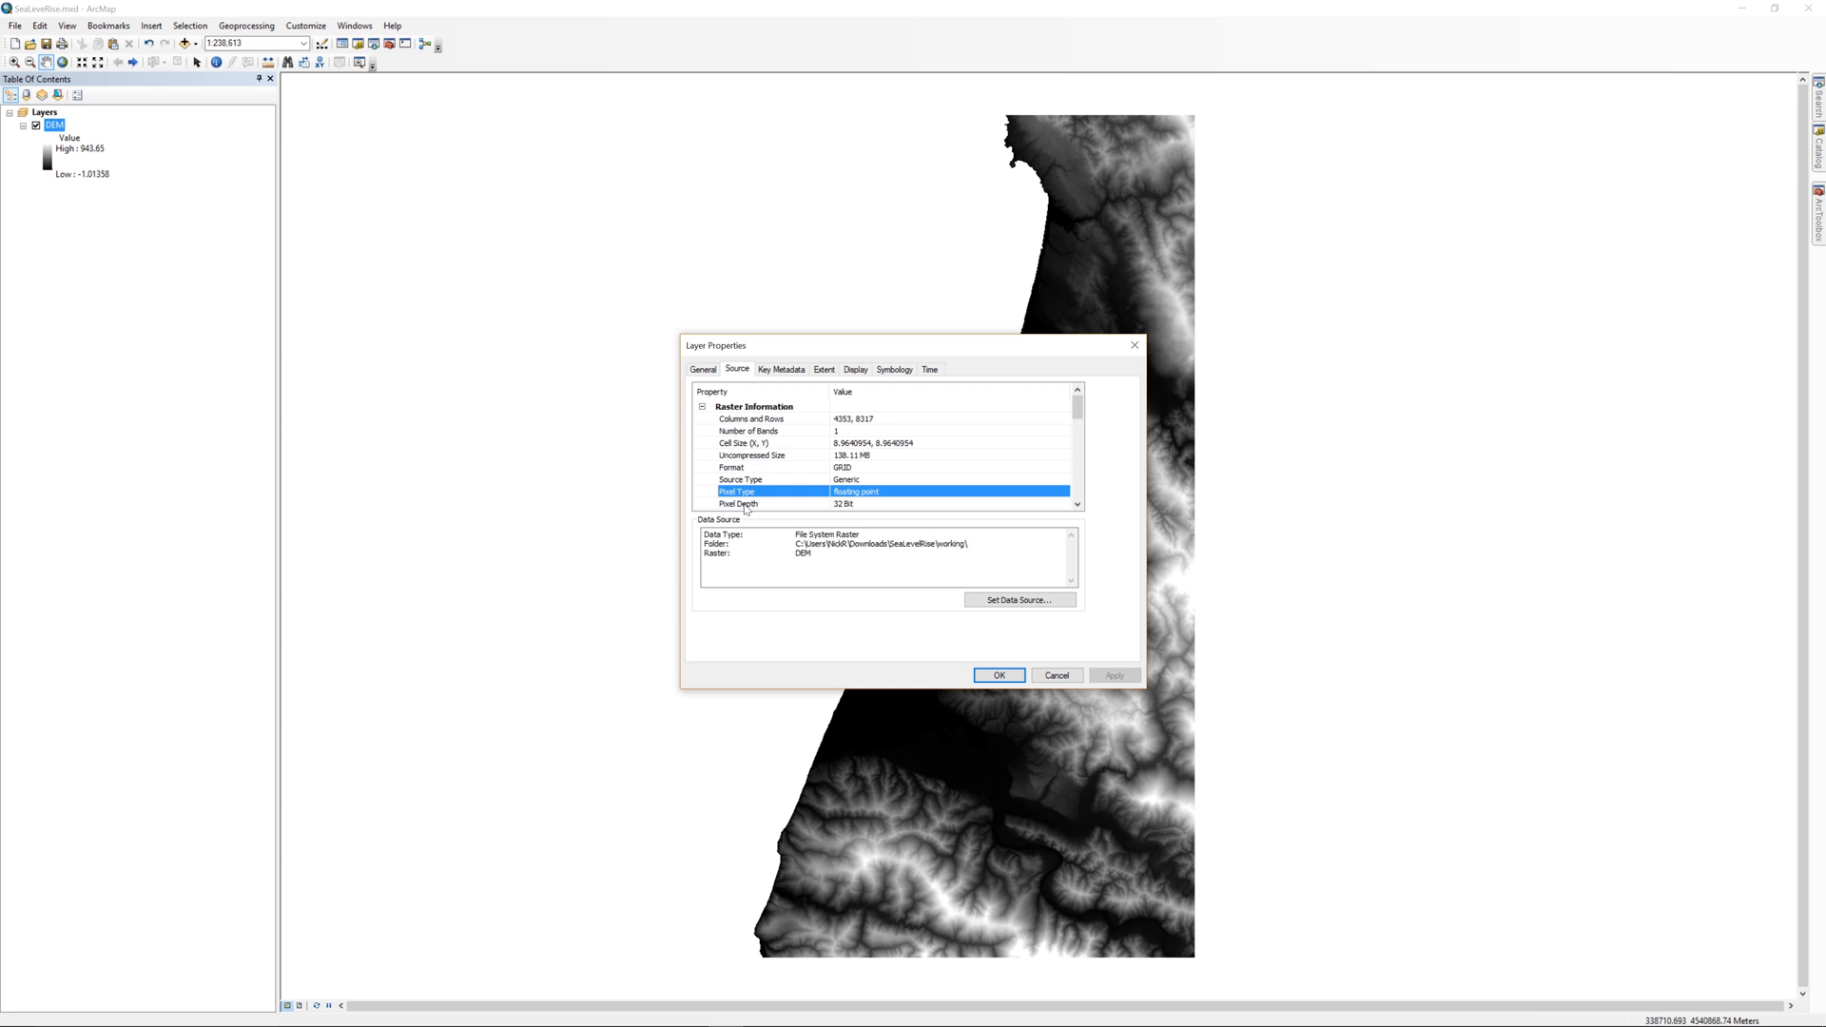
{"action": "left_click", "coordinate": [738, 502]}
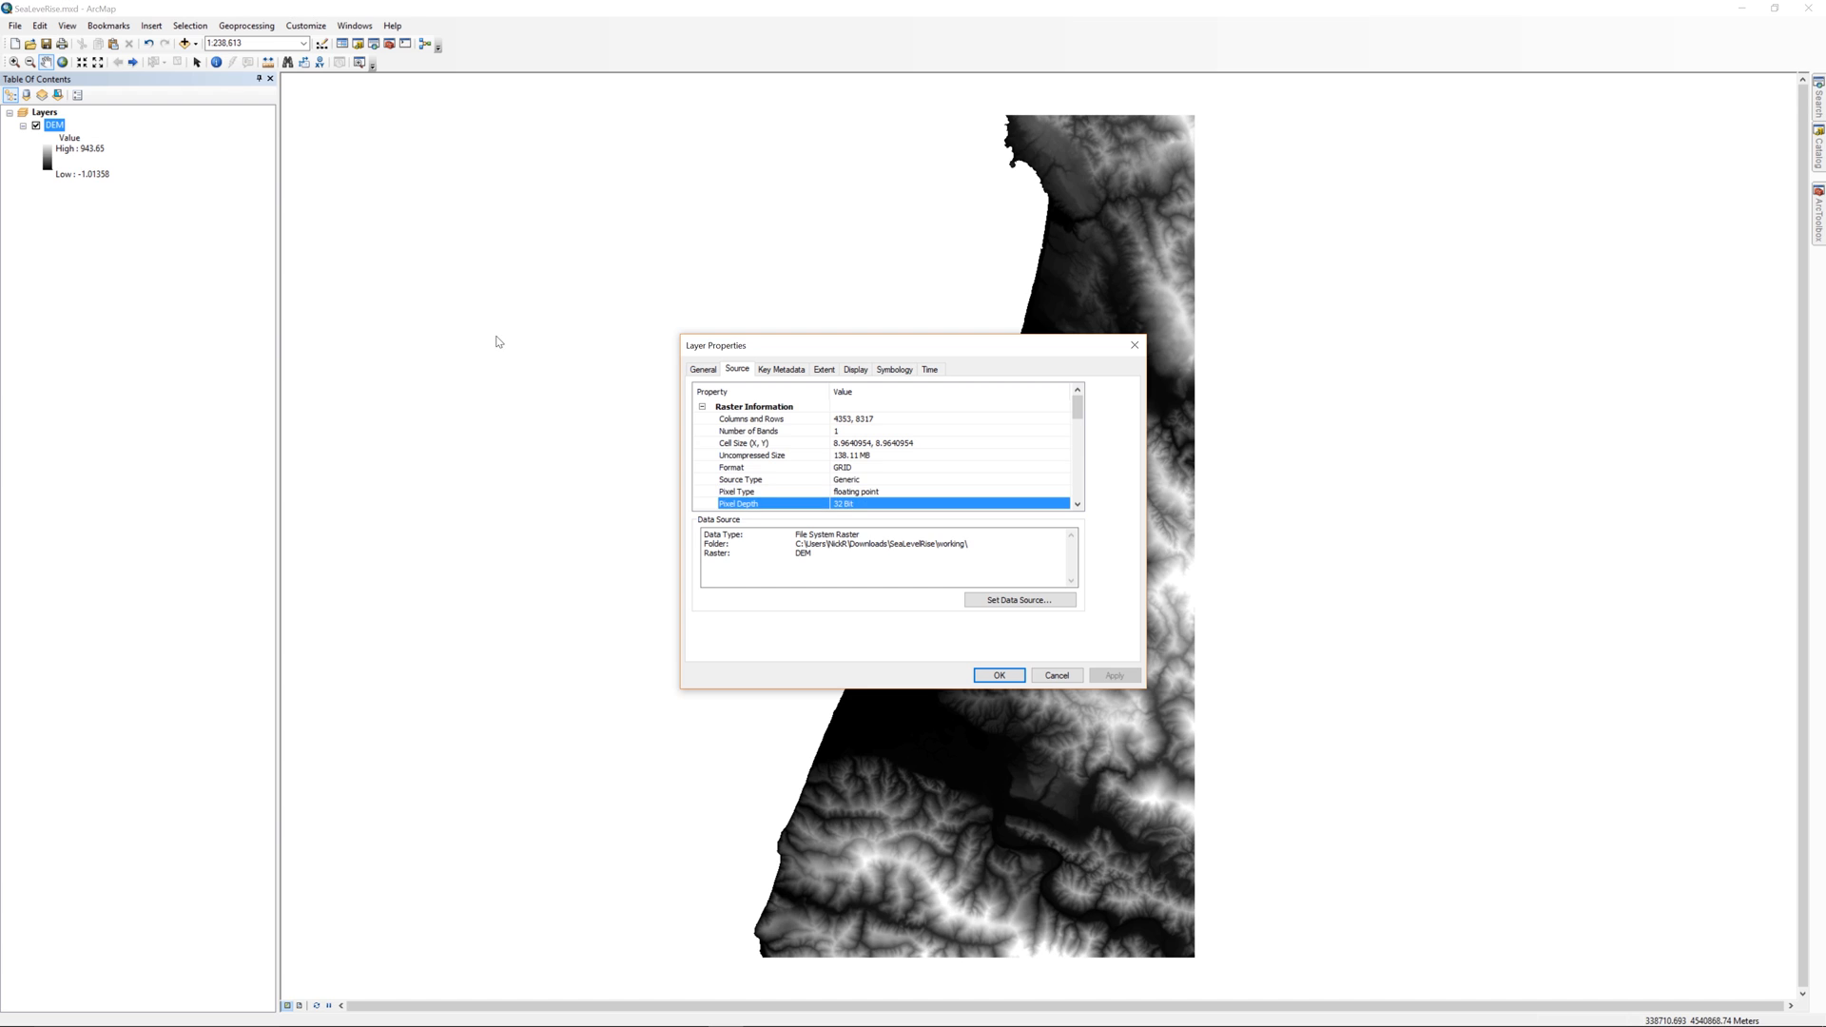
{"action": "mouse_move", "coordinate": [515, 522]}
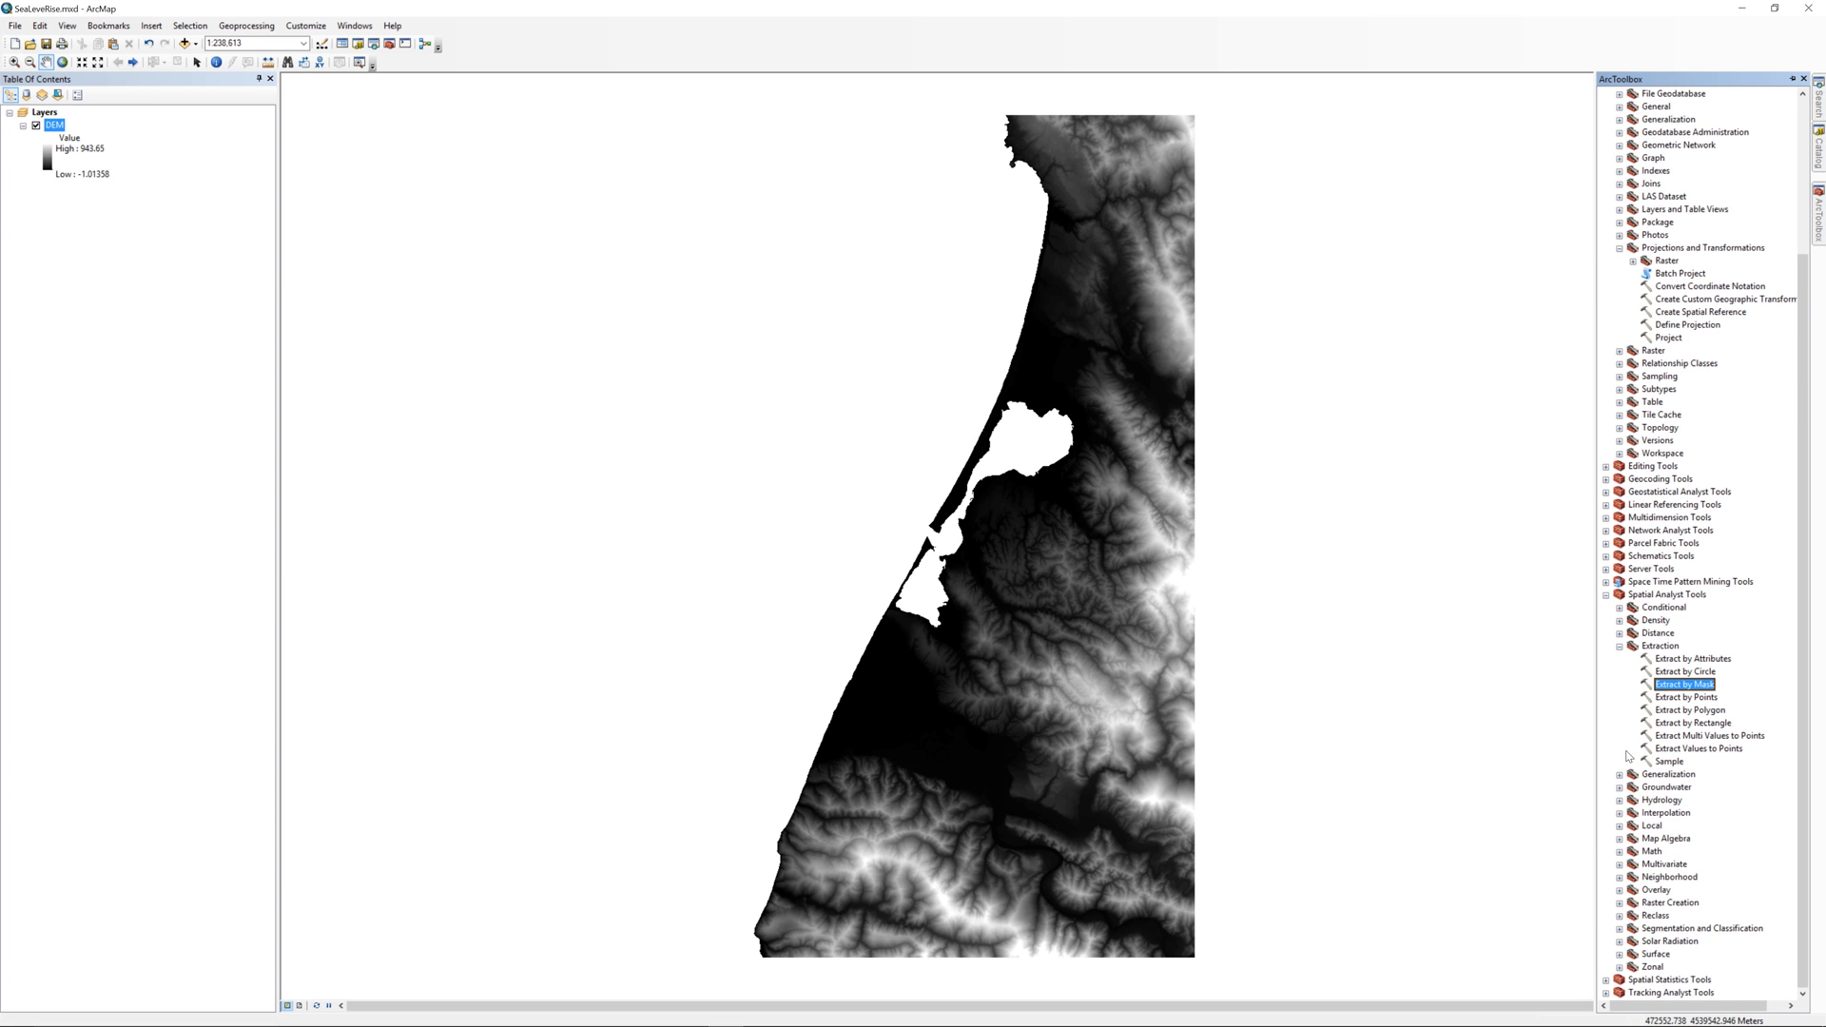
- Launch Raster Calculator from Spatial Analyst Tools > Map Algebra
{"action": "left_click", "coordinate": [1665, 839]}
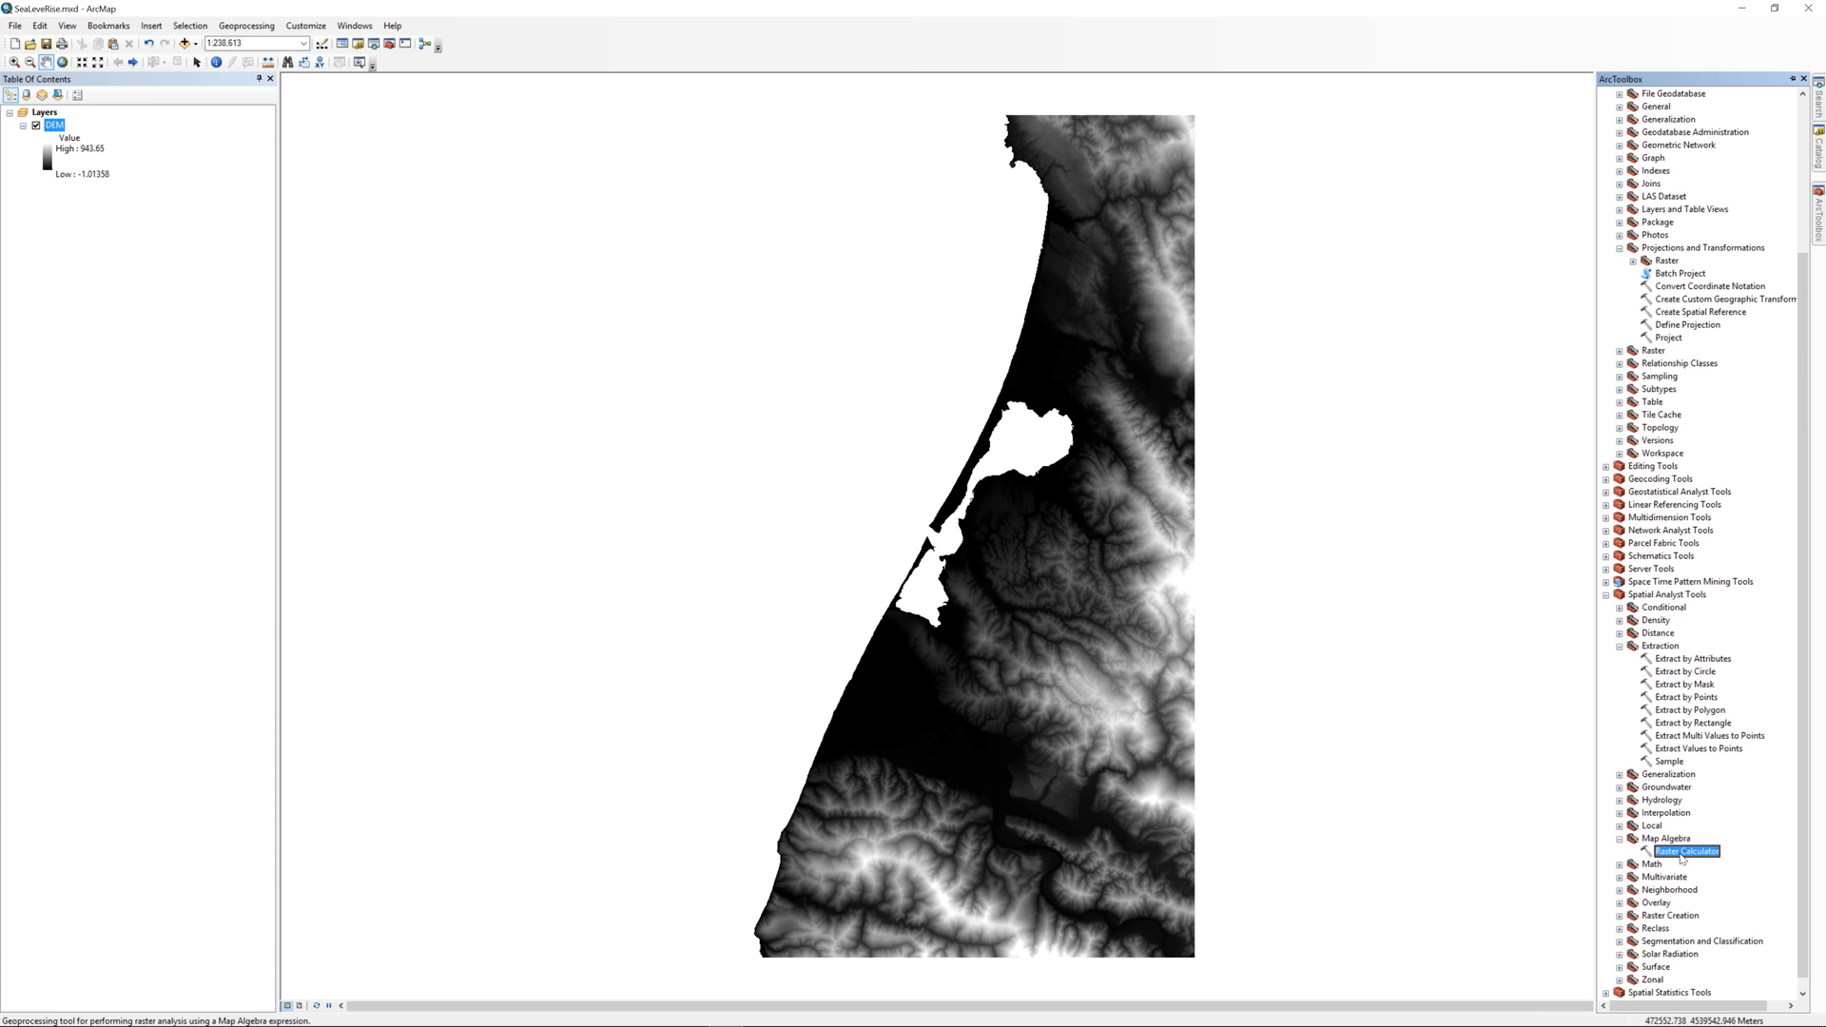
{"action": "double_click", "coordinate": [1687, 851]}
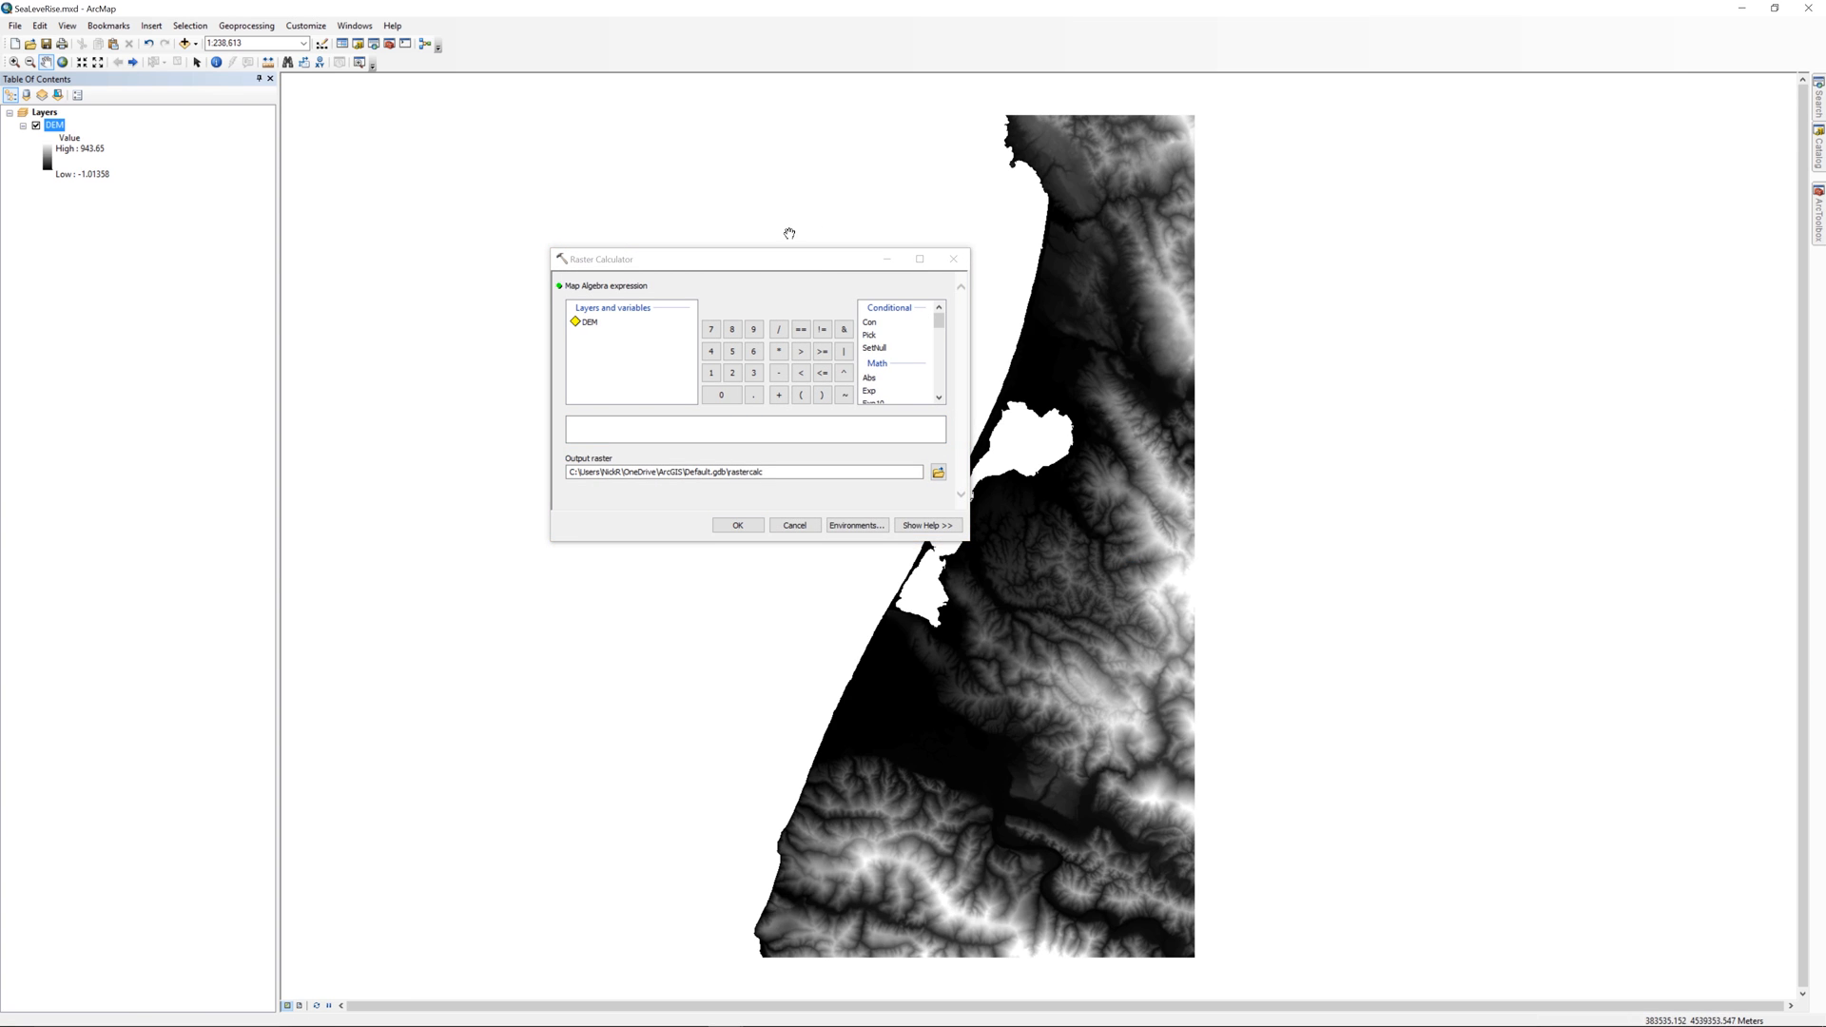
{"action": "mouse_move", "coordinate": [590, 326]}
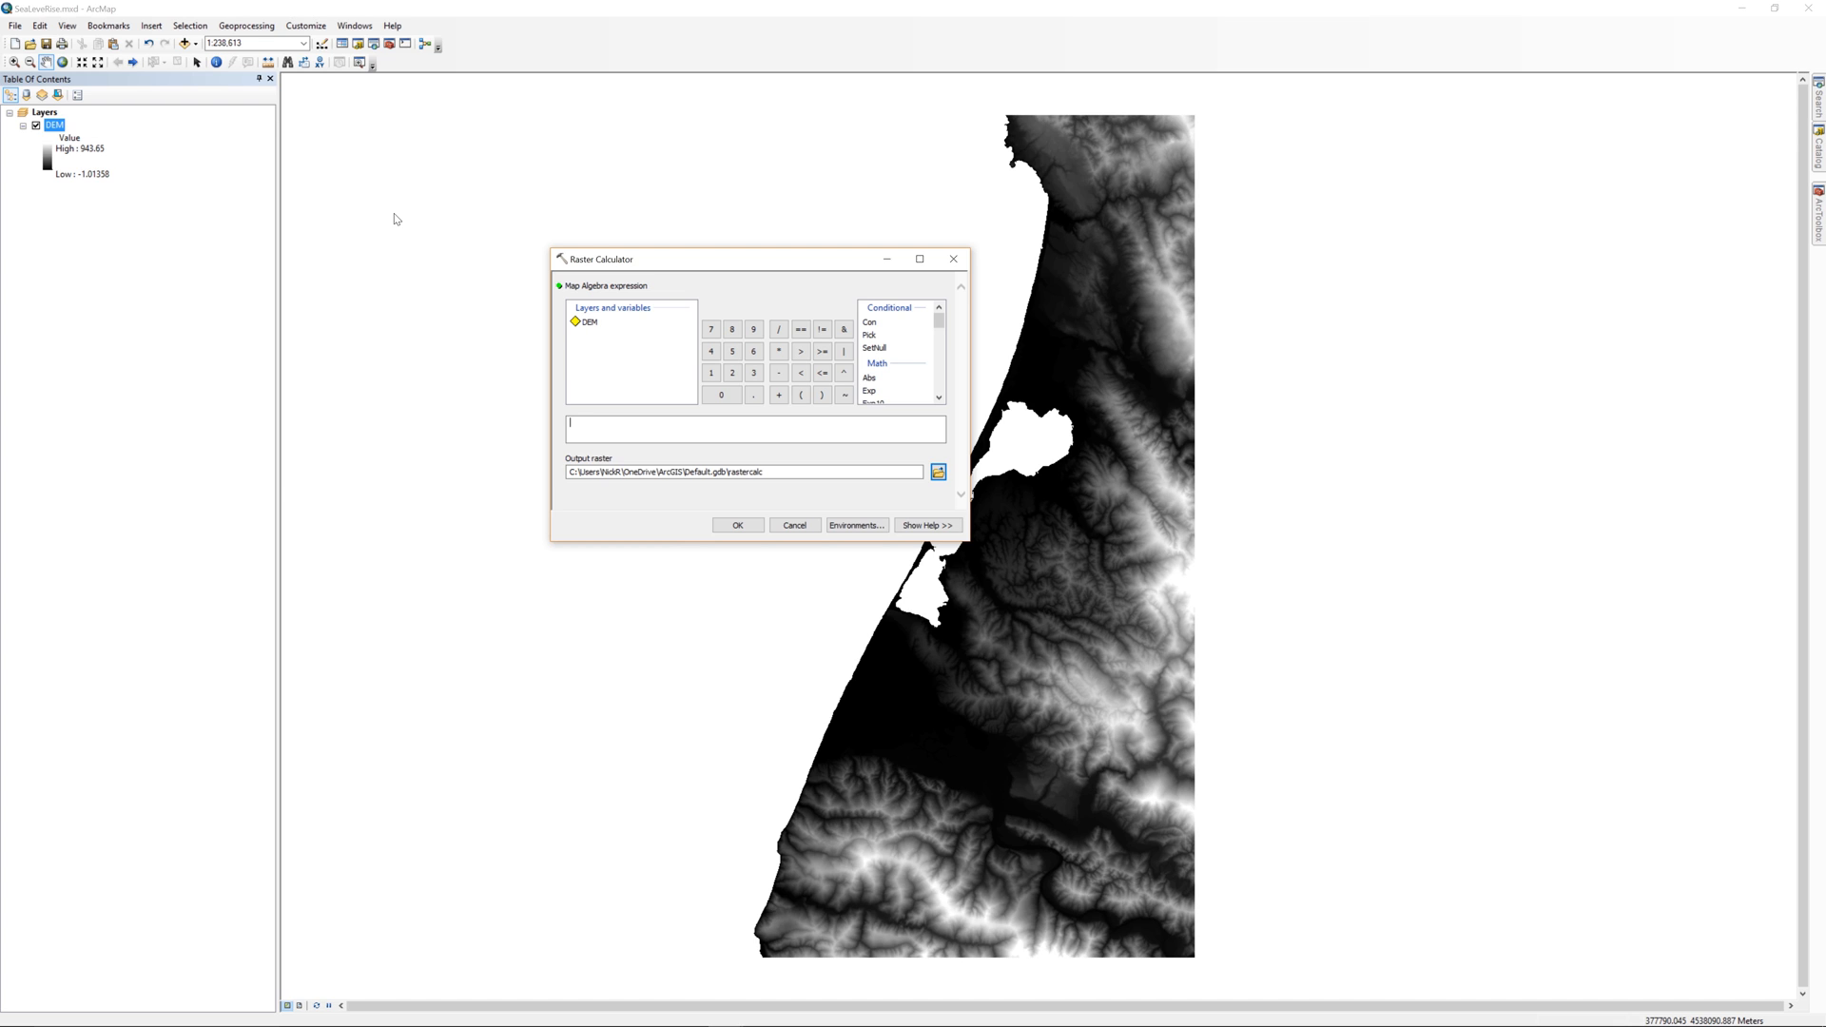
- Build the map algebra expression "DEM" <= 0 for cells at or below sea level
{"action": "double_click", "coordinate": [590, 321]}
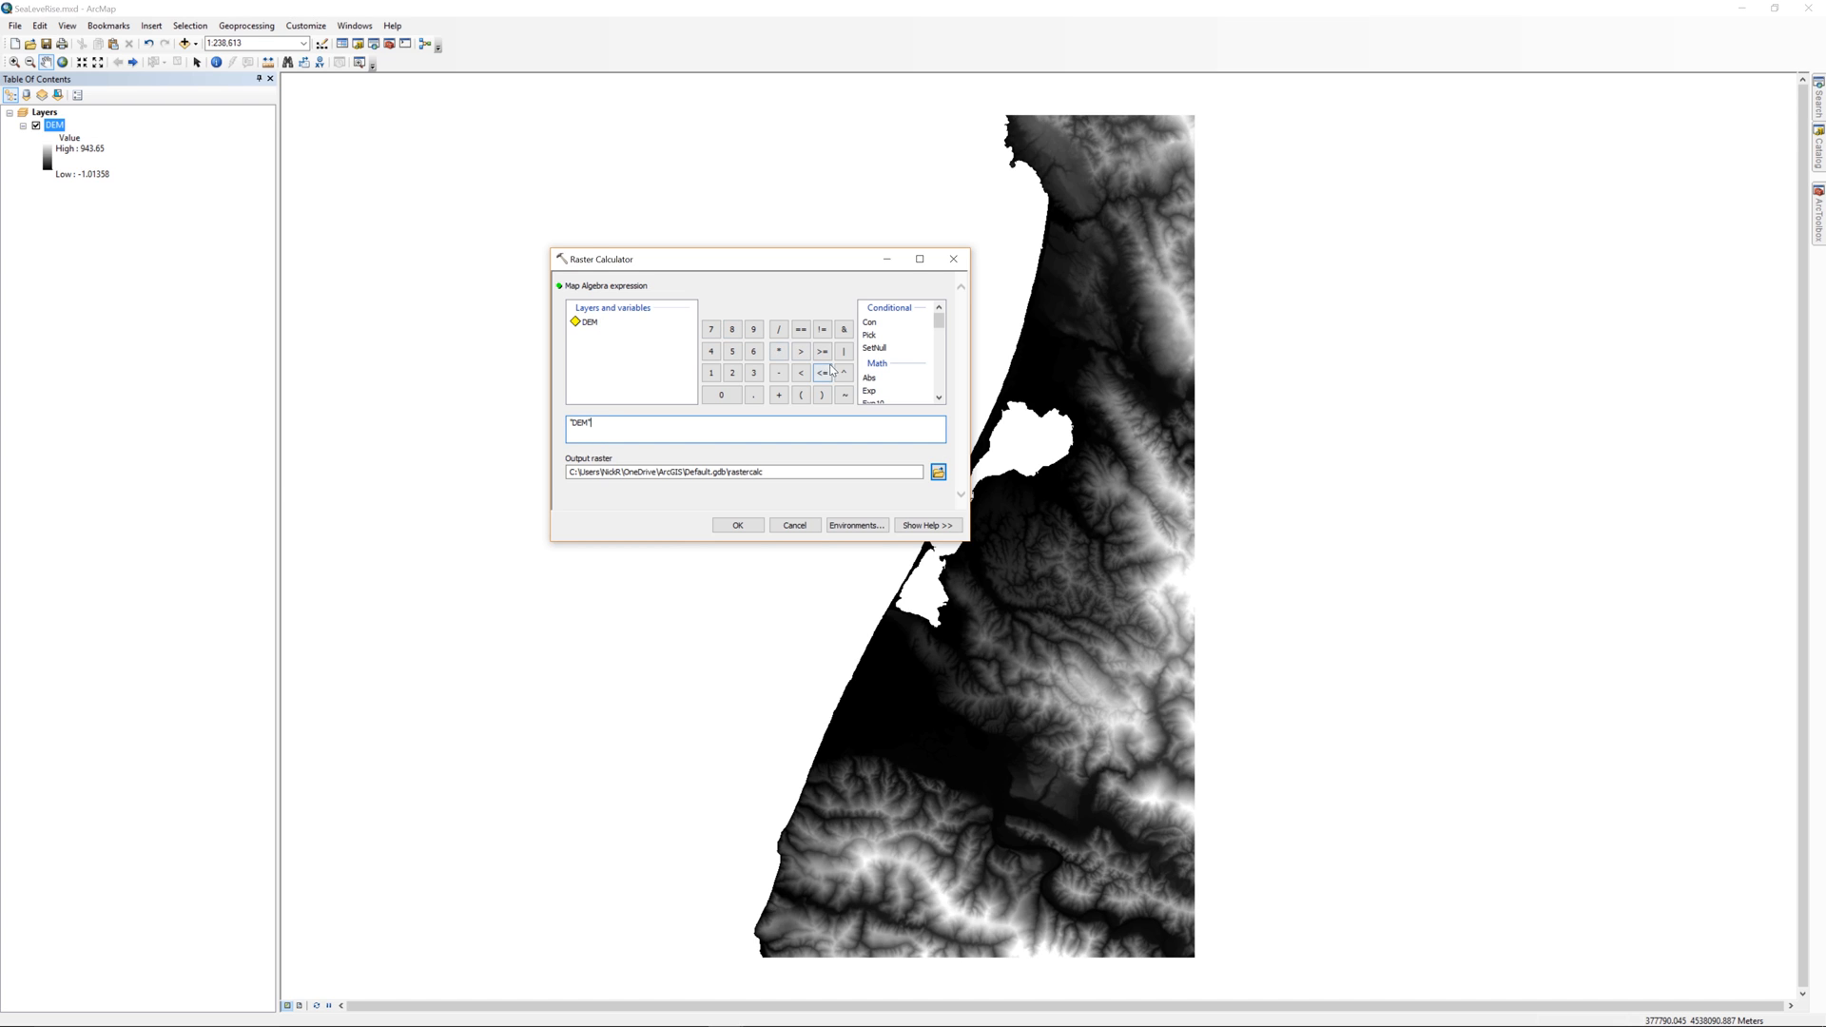
{"action": "left_click", "coordinate": [821, 372]}
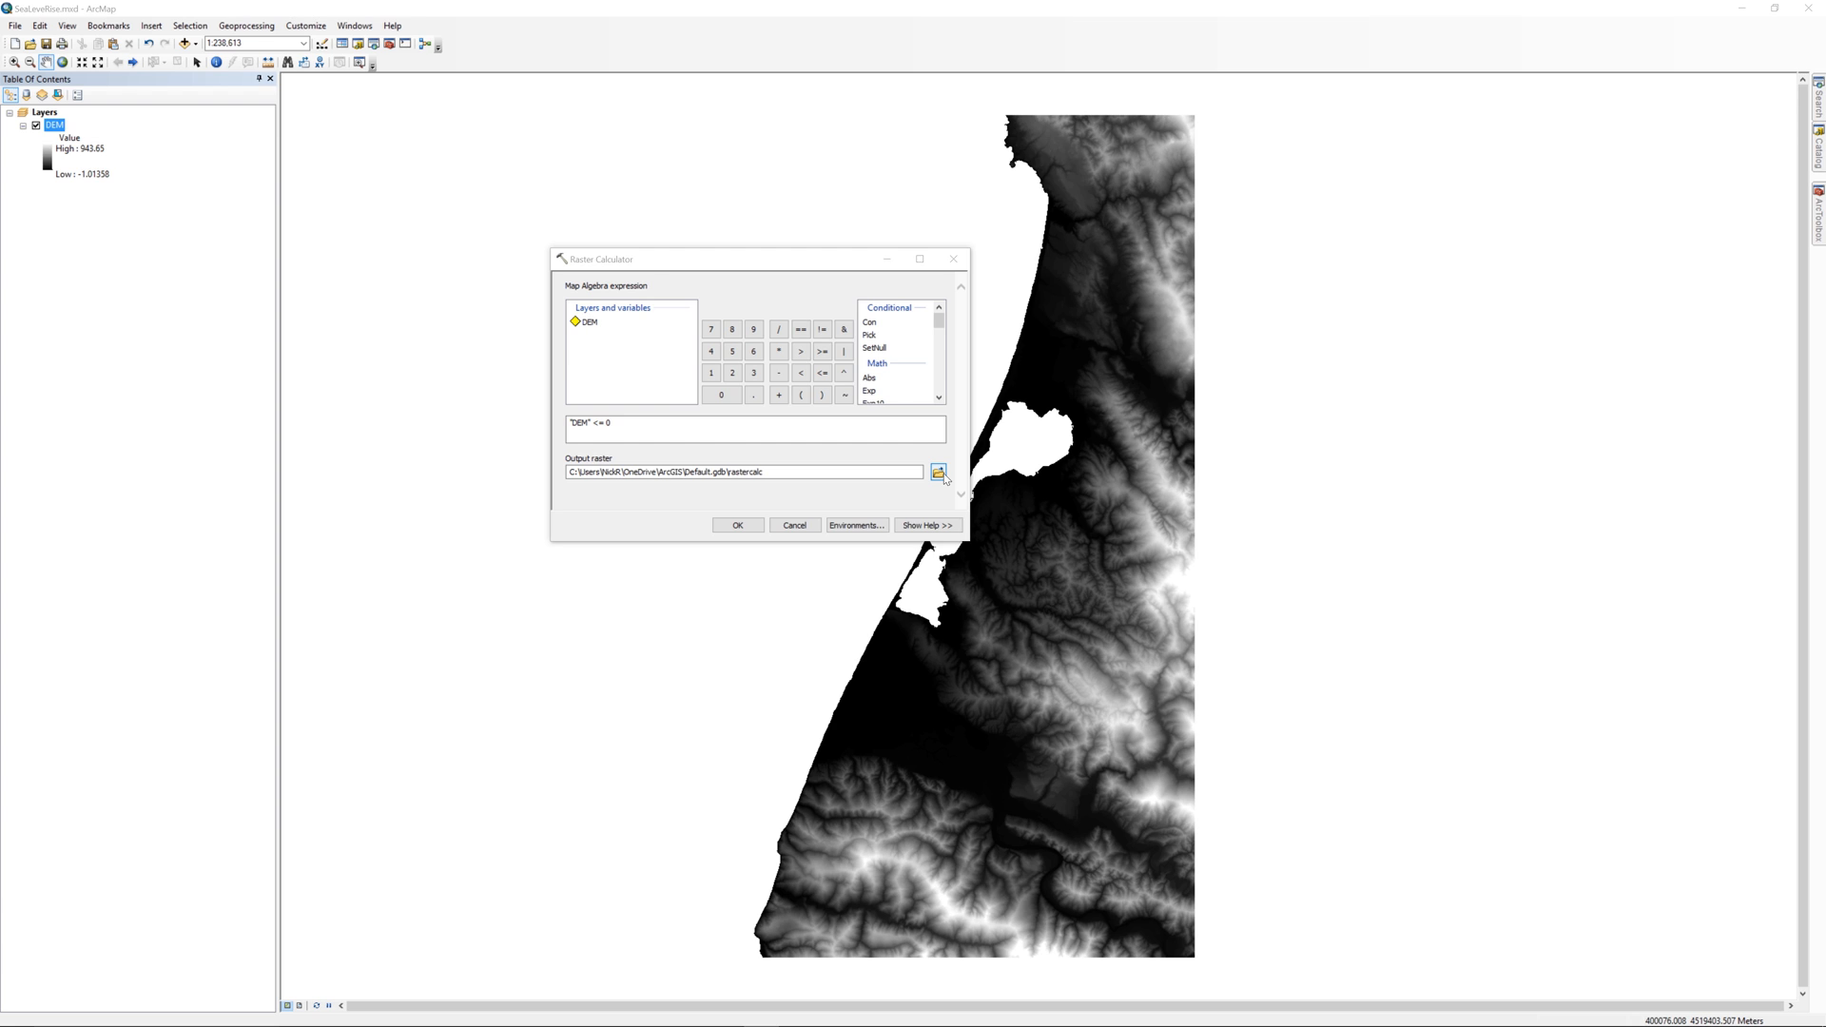
- Set the output raster to sealevel.img in the SeaLevelRise working folder
{"action": "left_click", "coordinate": [938, 472]}
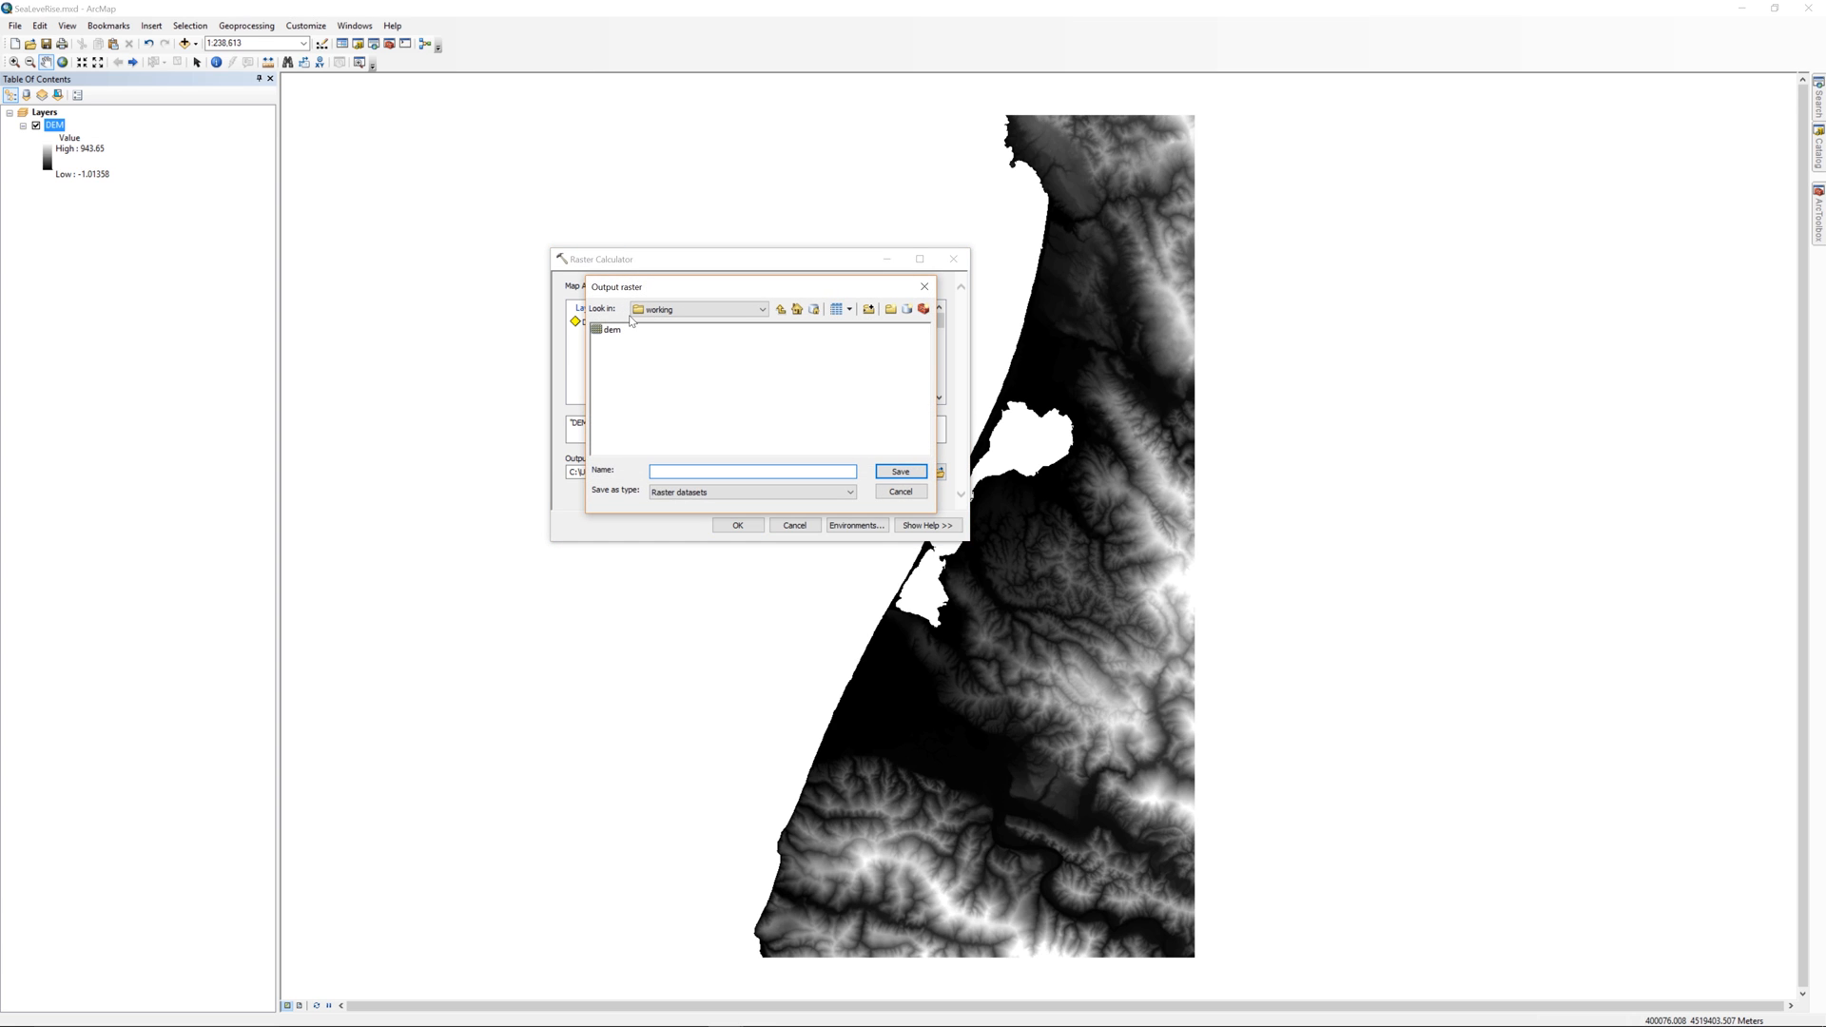
{"action": "type", "text": "sealevel.img"}
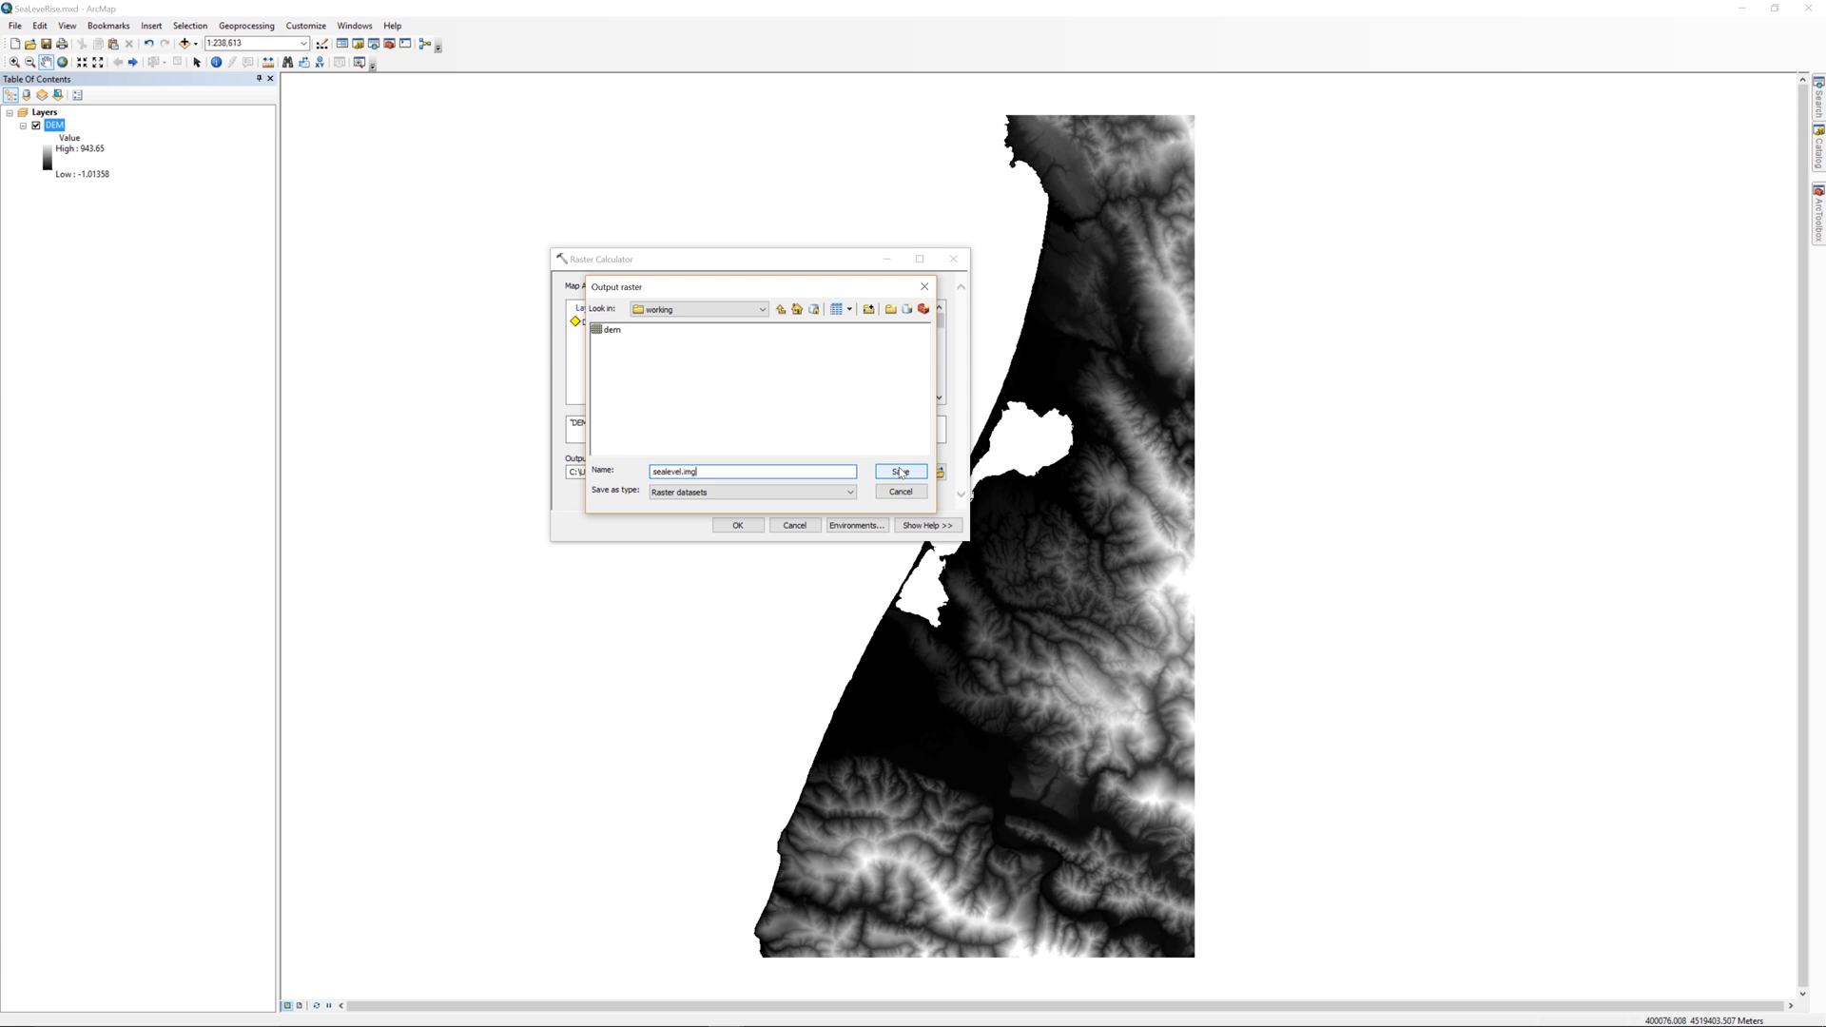
{"action": "left_click", "coordinate": [900, 471]}
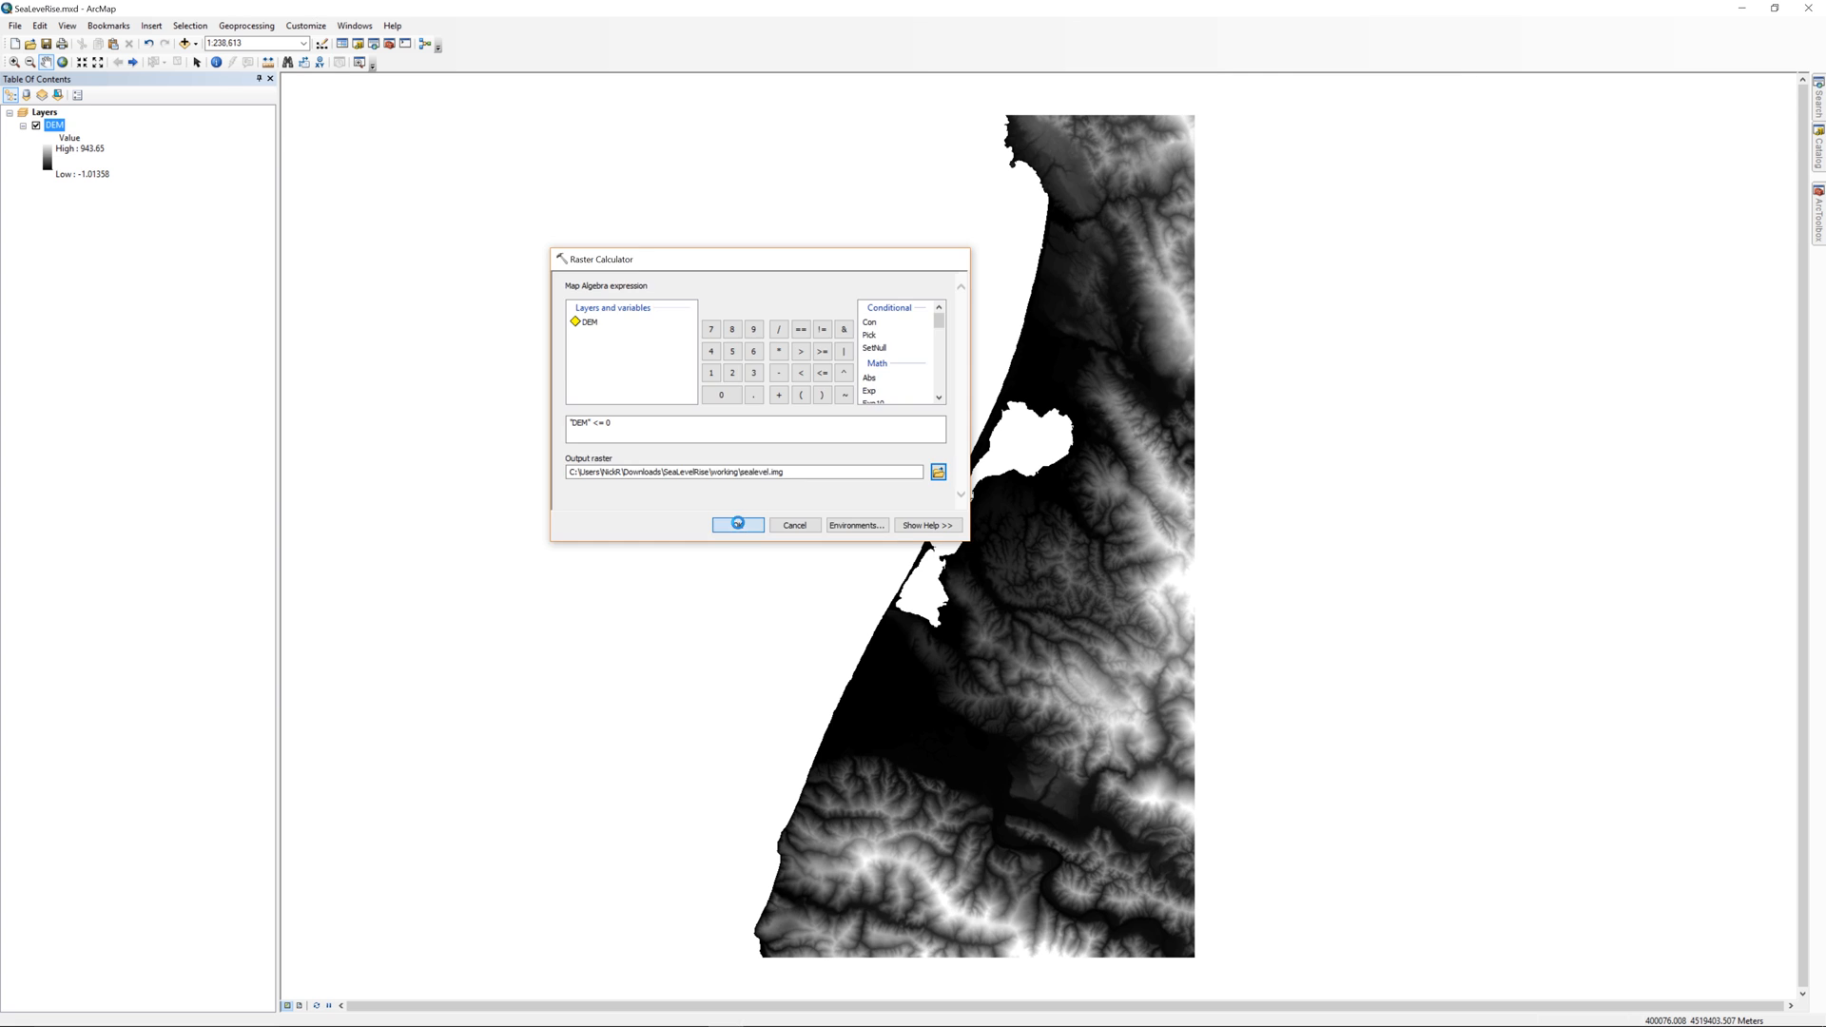
- Run the calculation, adding the binary sealevel.img layer (0/1) to the map
{"action": "left_click", "coordinate": [738, 525]}
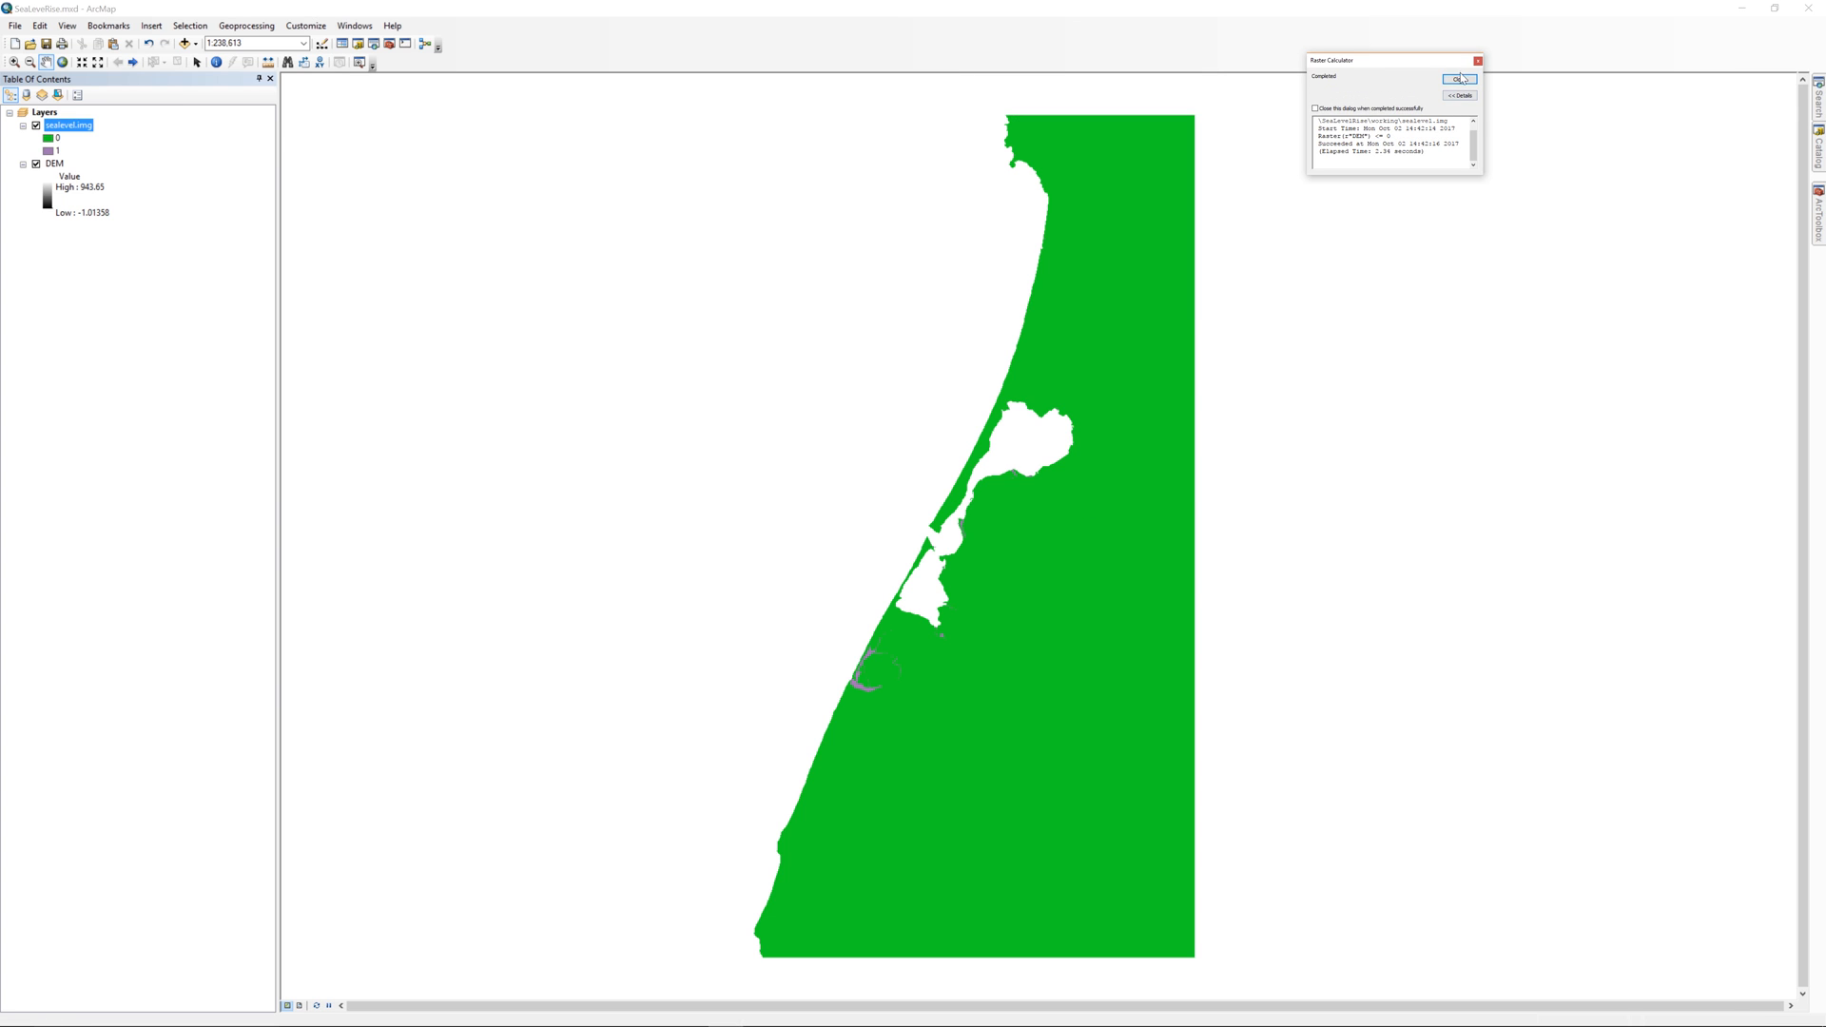
{"action": "left_click", "coordinate": [1459, 80]}
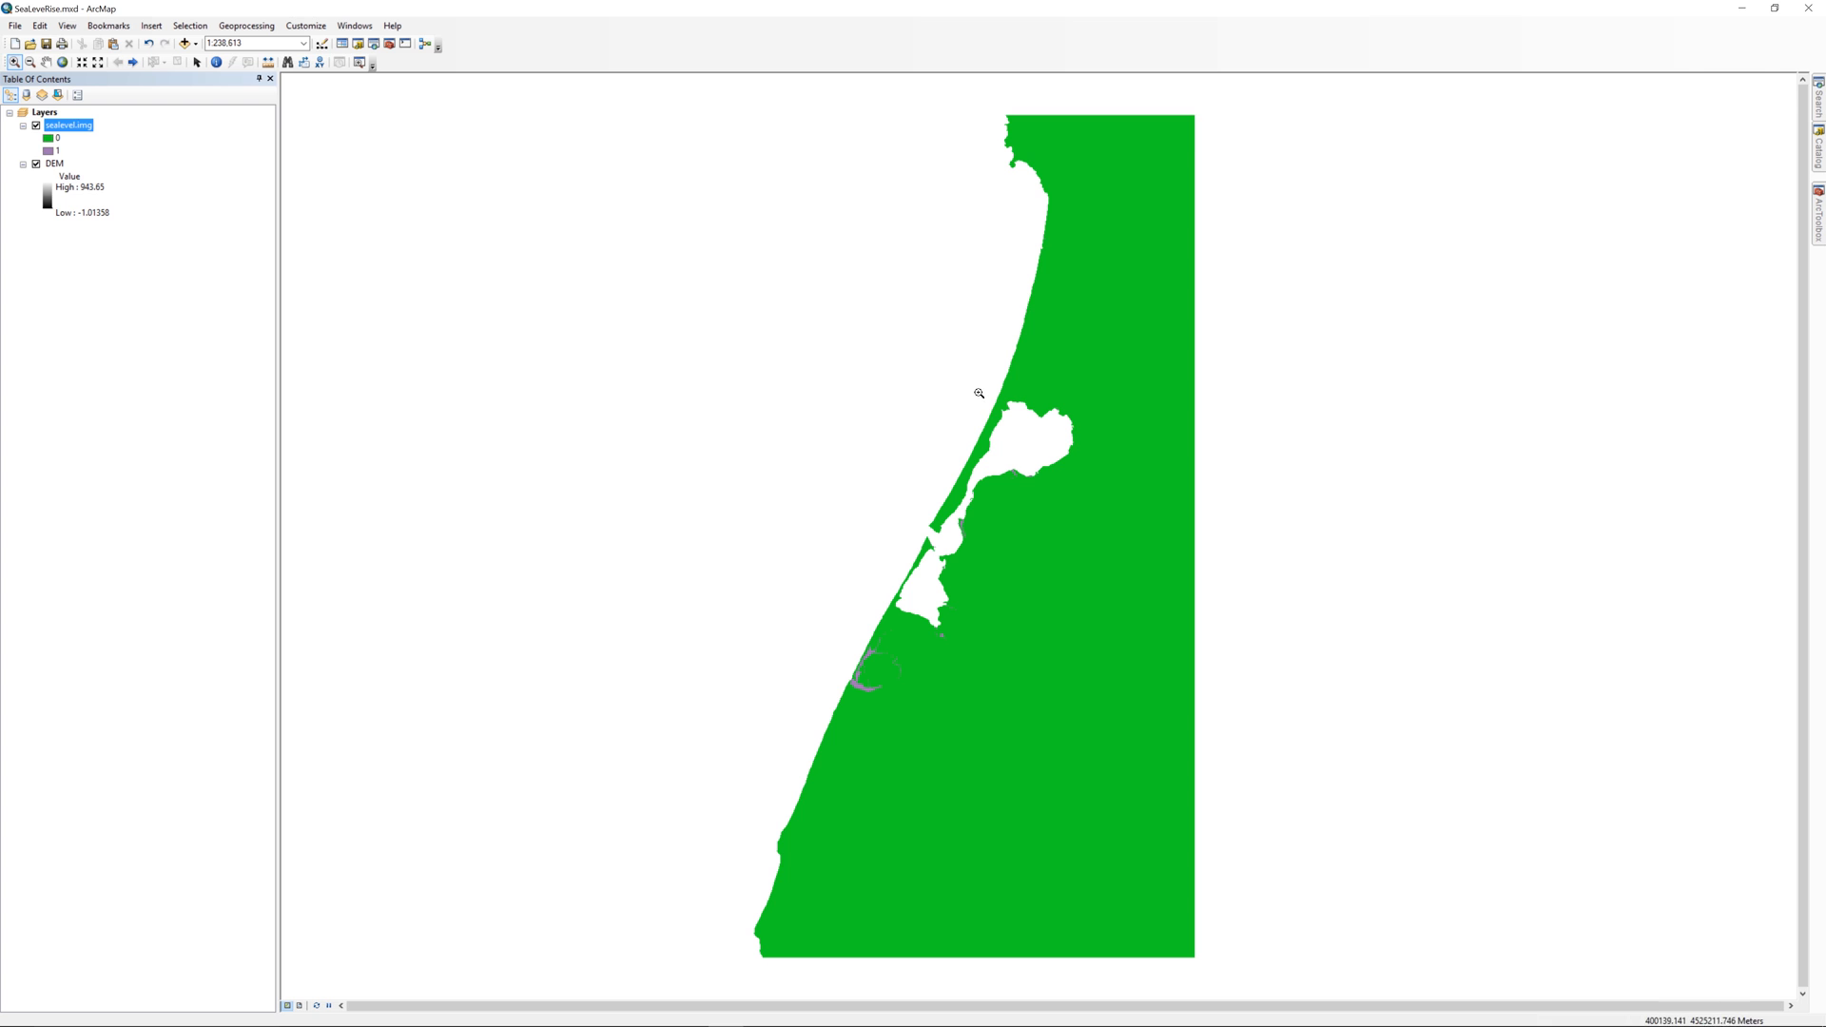
- Zoom in on the coastal inlet to inspect the small class-1 shoreline patches
{"action": "left_click_drag", "start_coordinate": [980, 392], "coordinate": [1076, 485]}
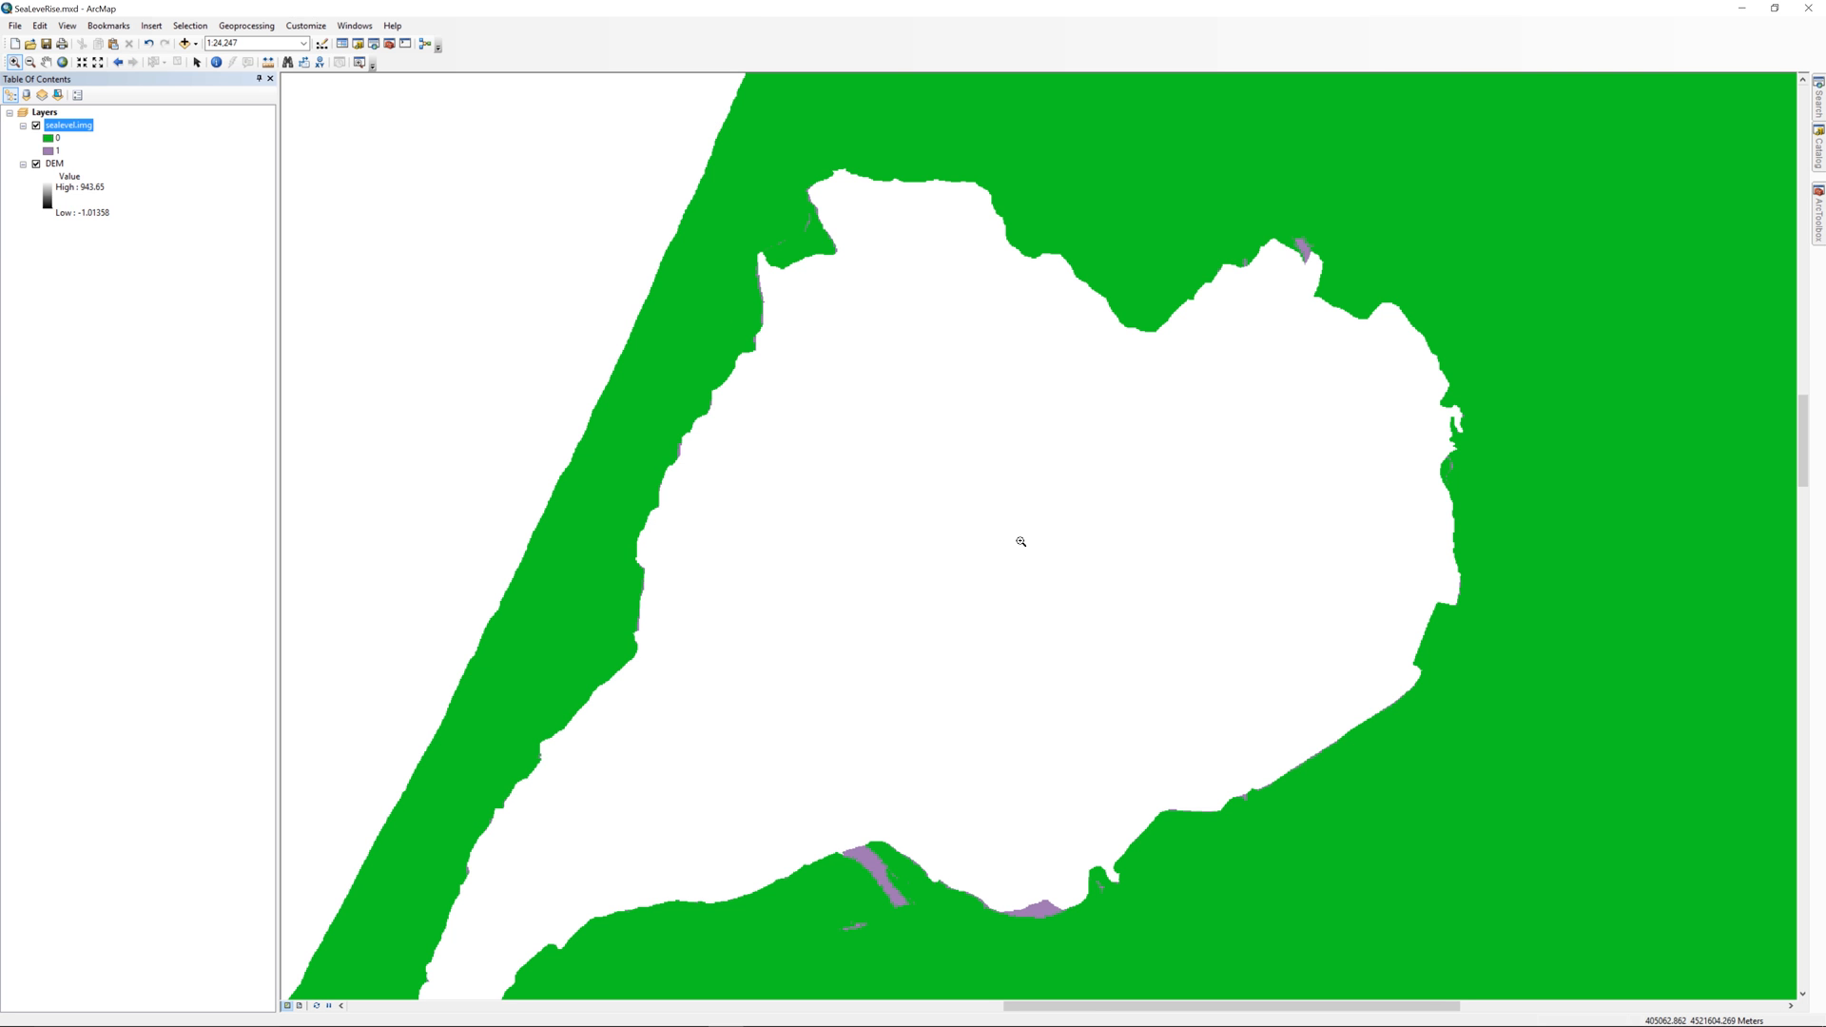
{"action": "mouse_move", "coordinate": [850, 803]}
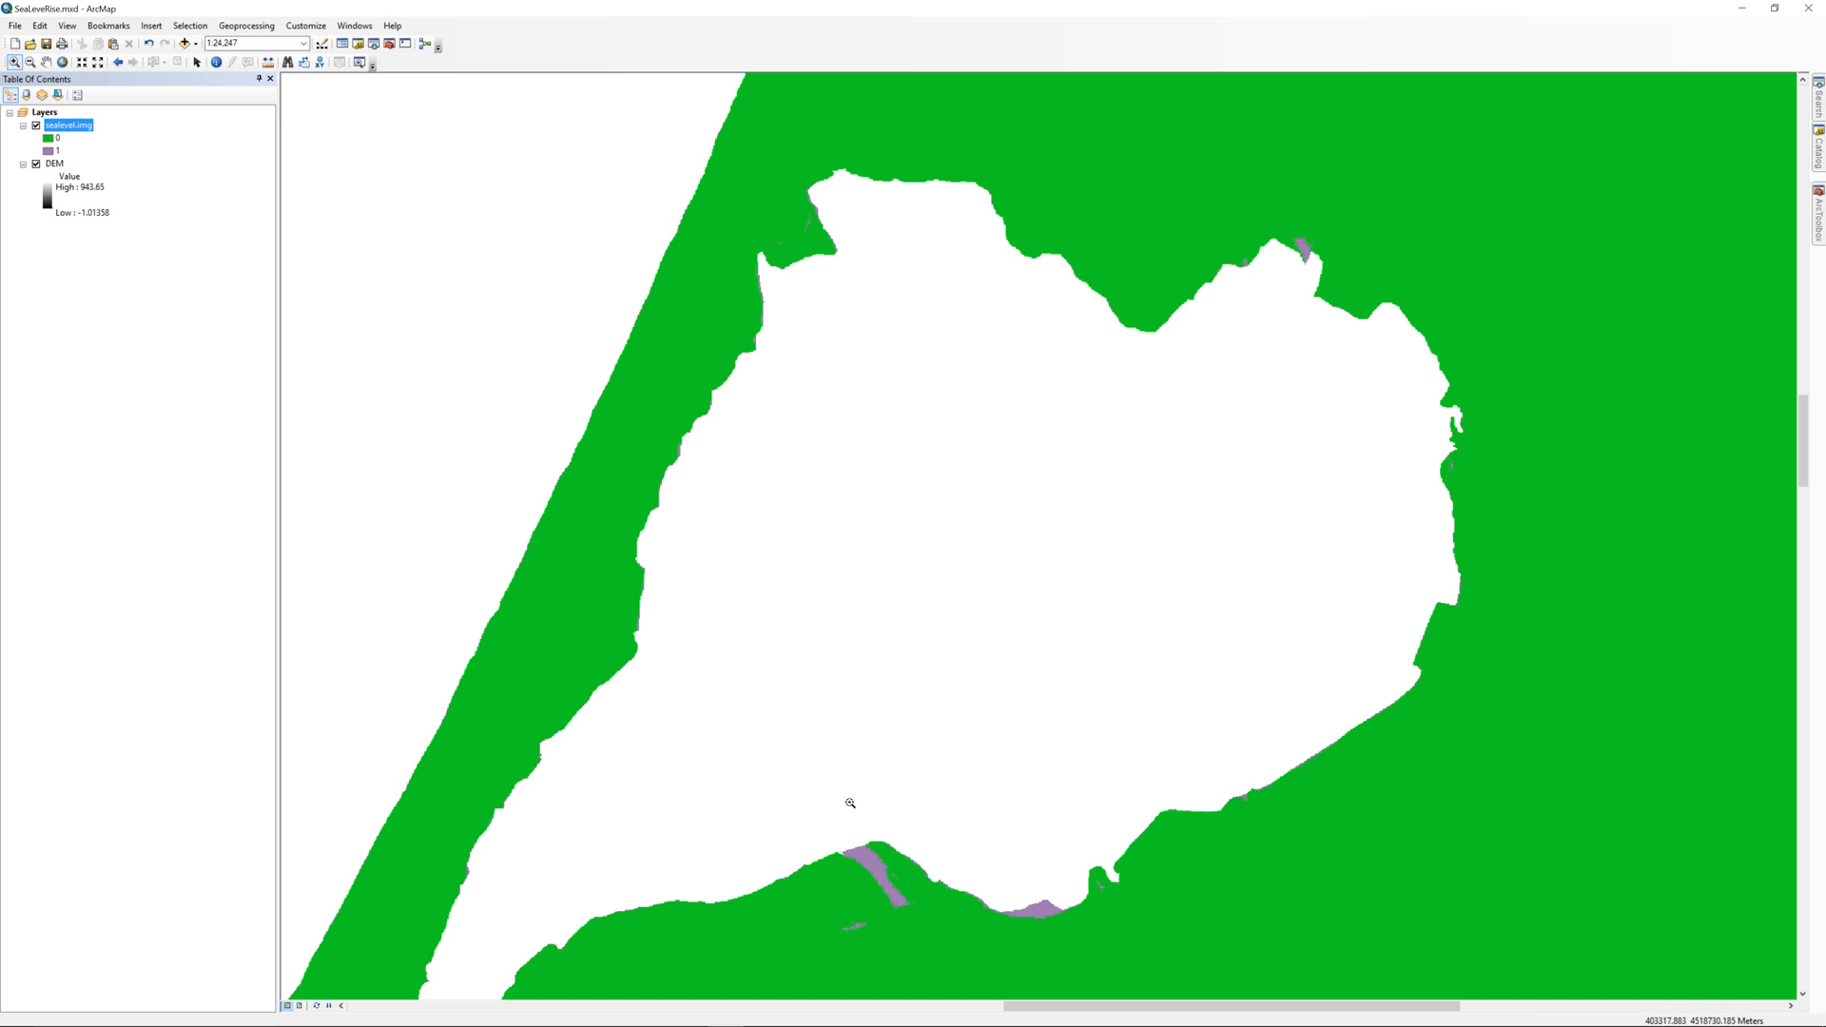
{"action": "mouse_move", "coordinate": [115, 778]}
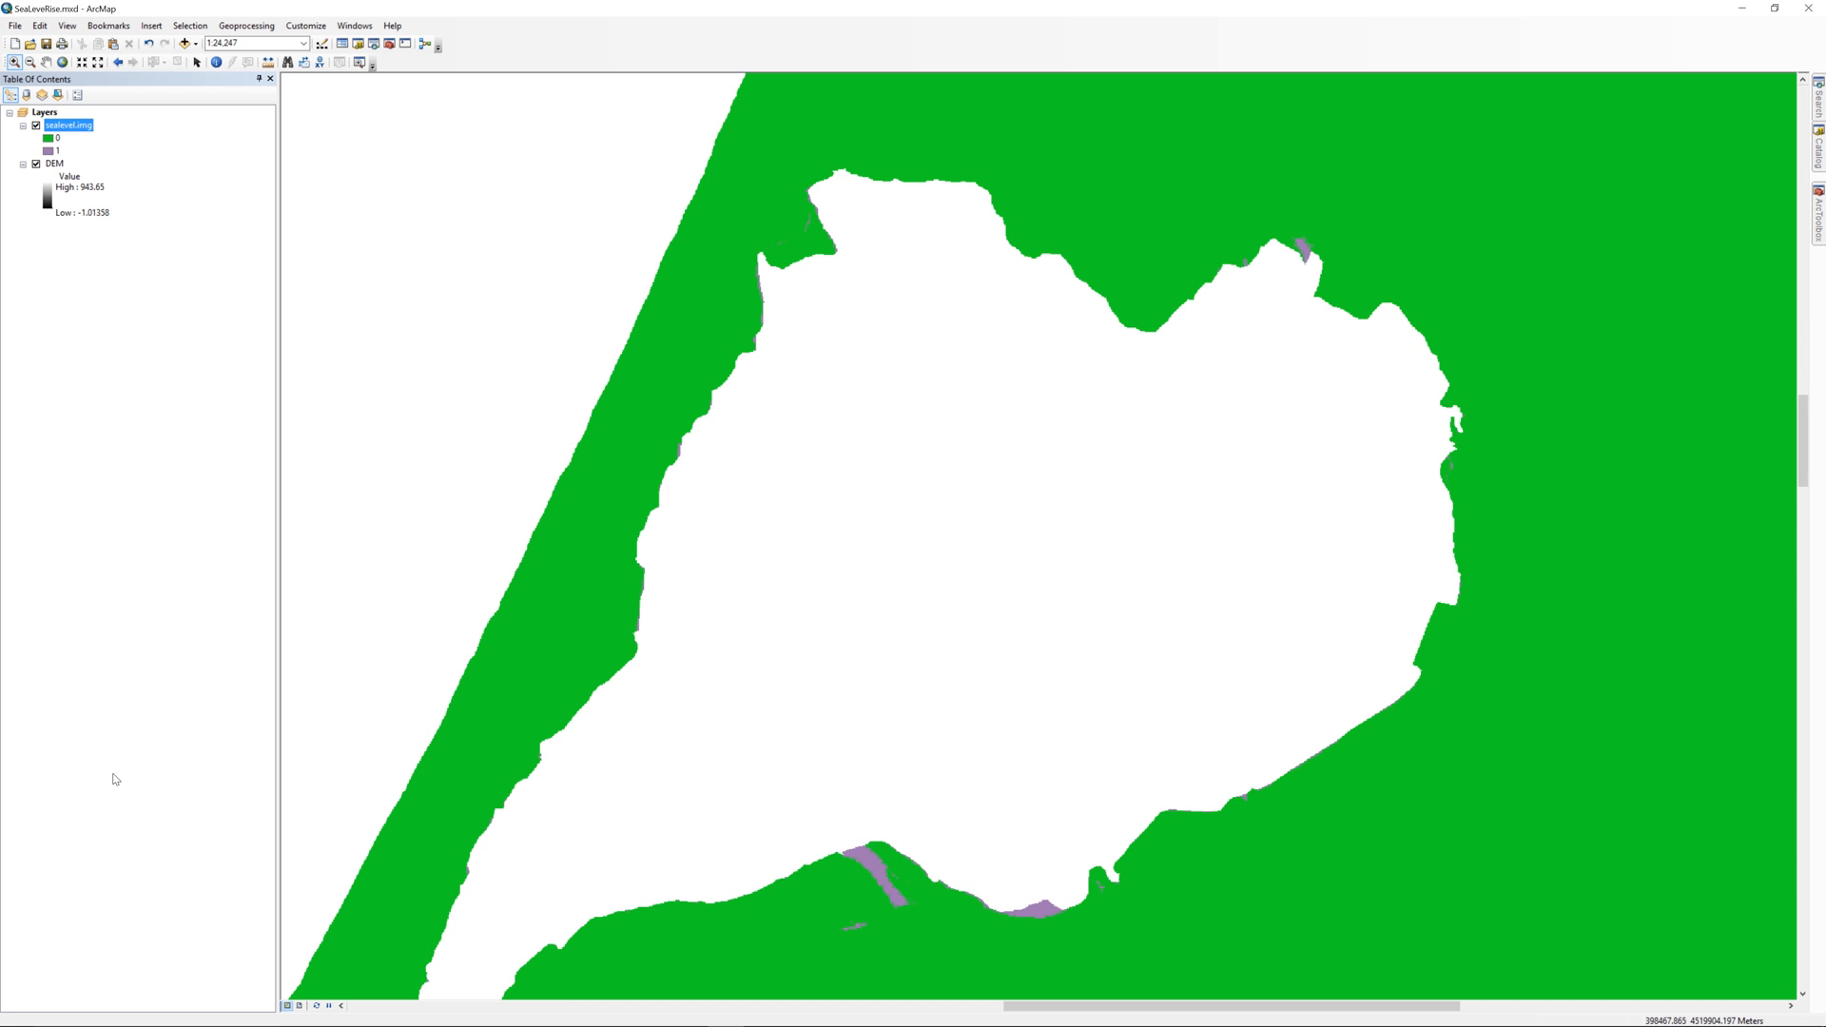